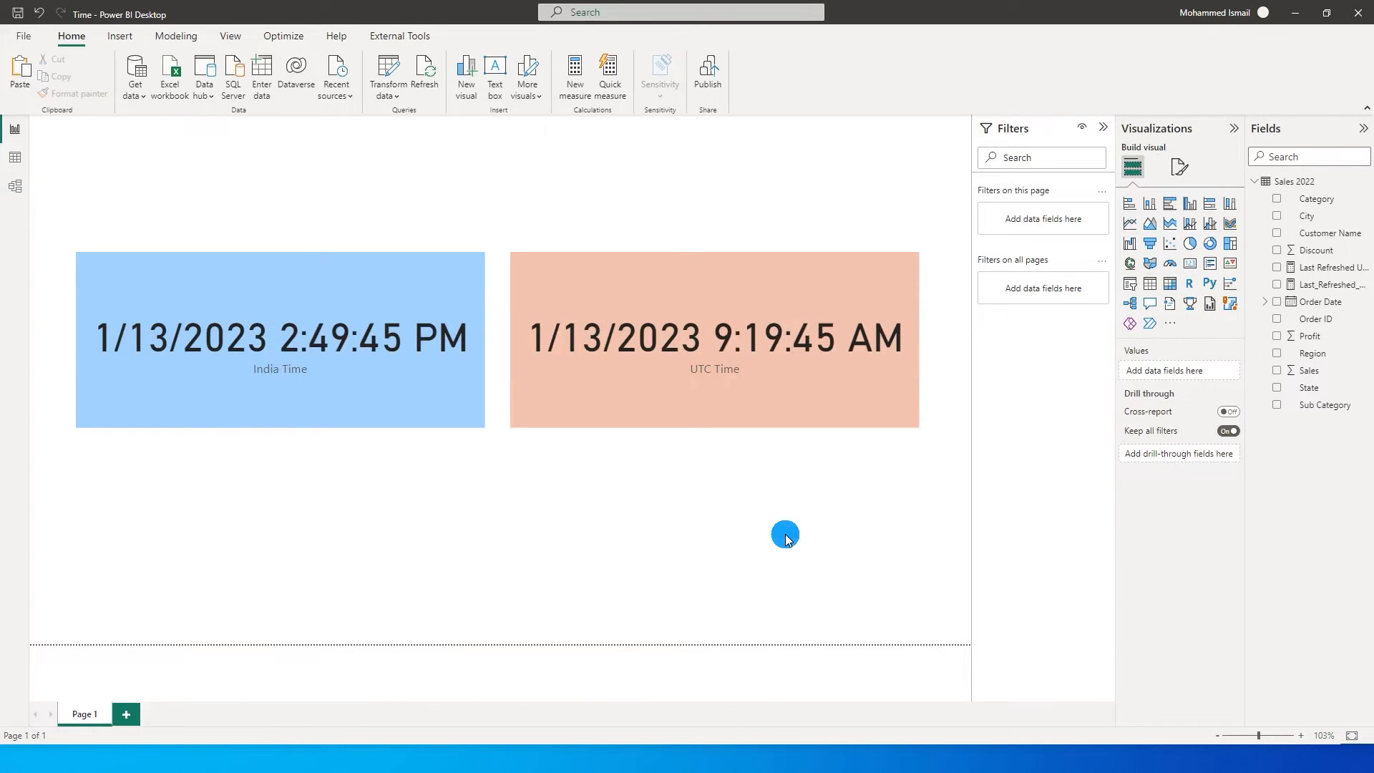
mouse_move(576, 484)
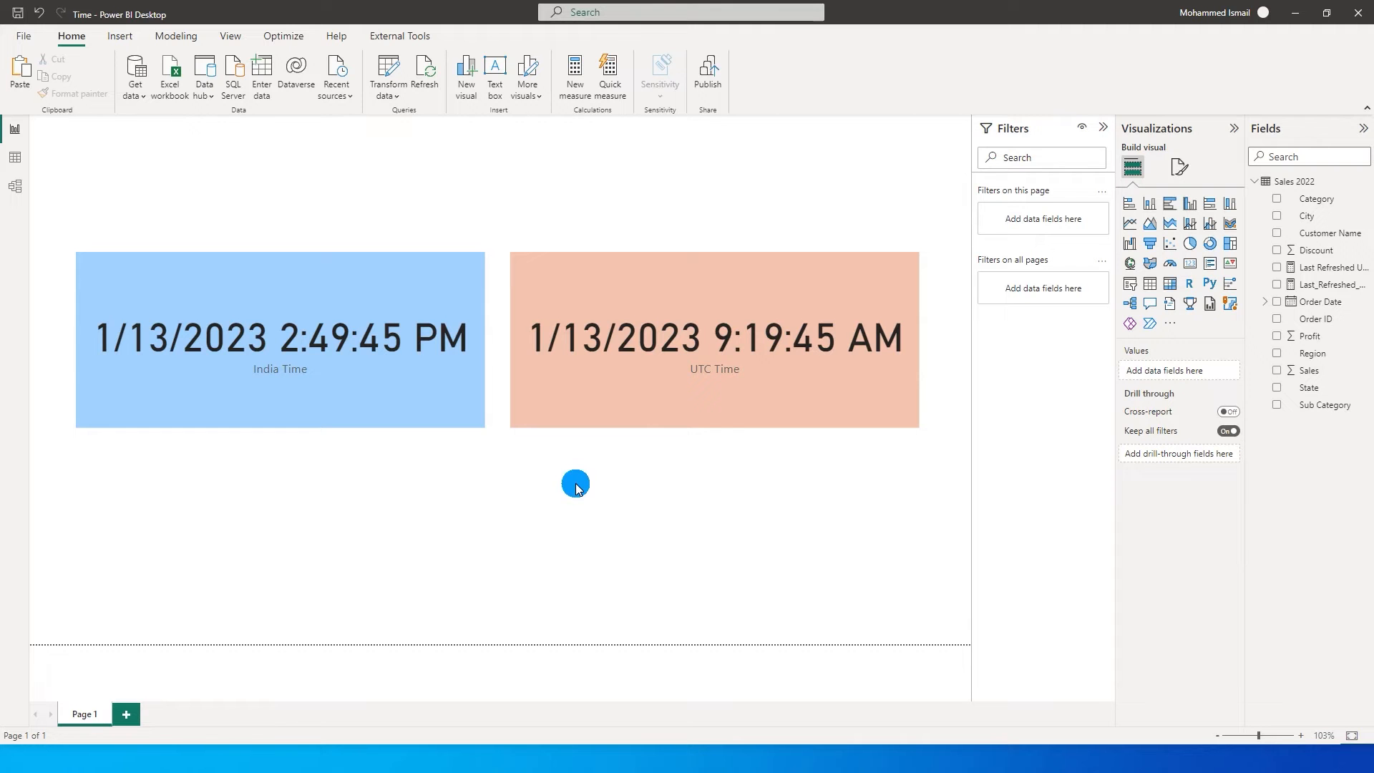
Review the India Time card's NOW() formula and the UTC Time card's UTCNOW() formula
click(280, 340)
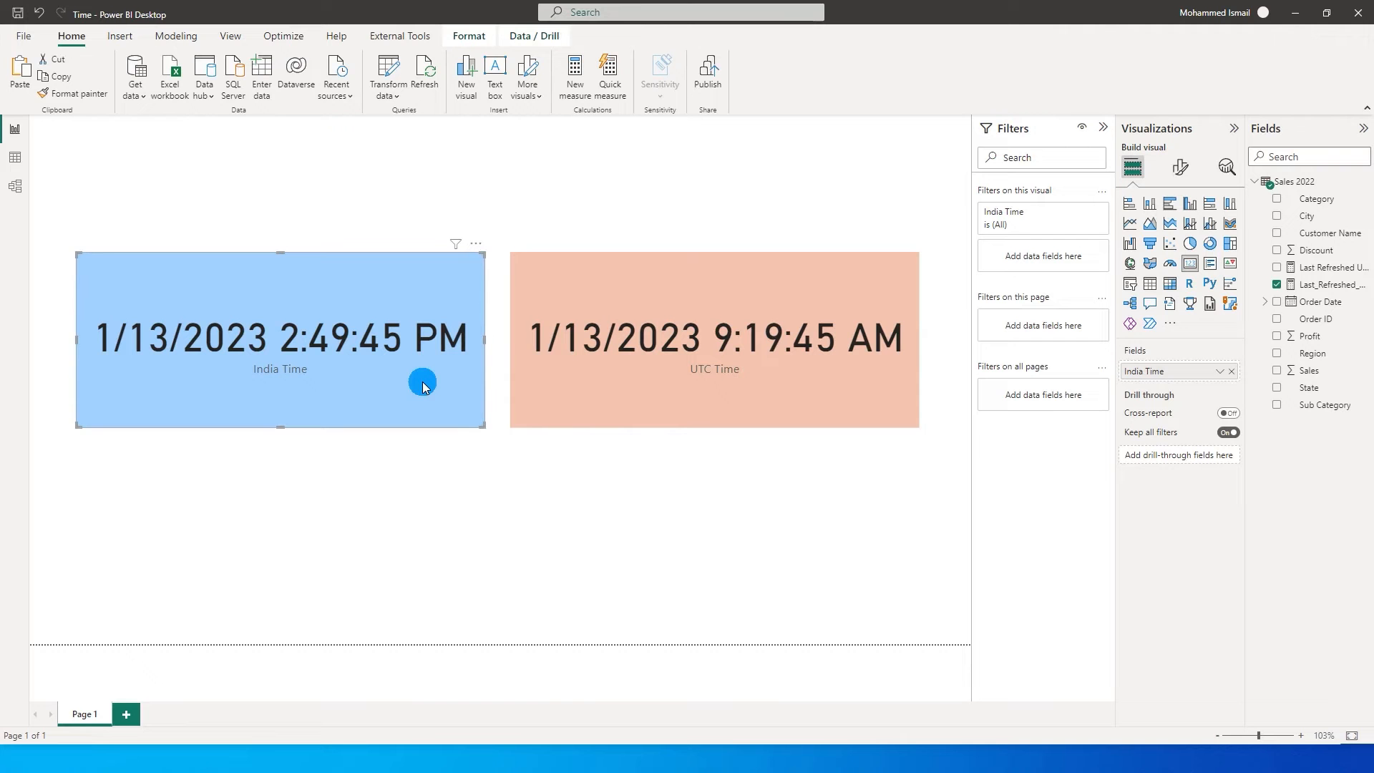
click(608, 409)
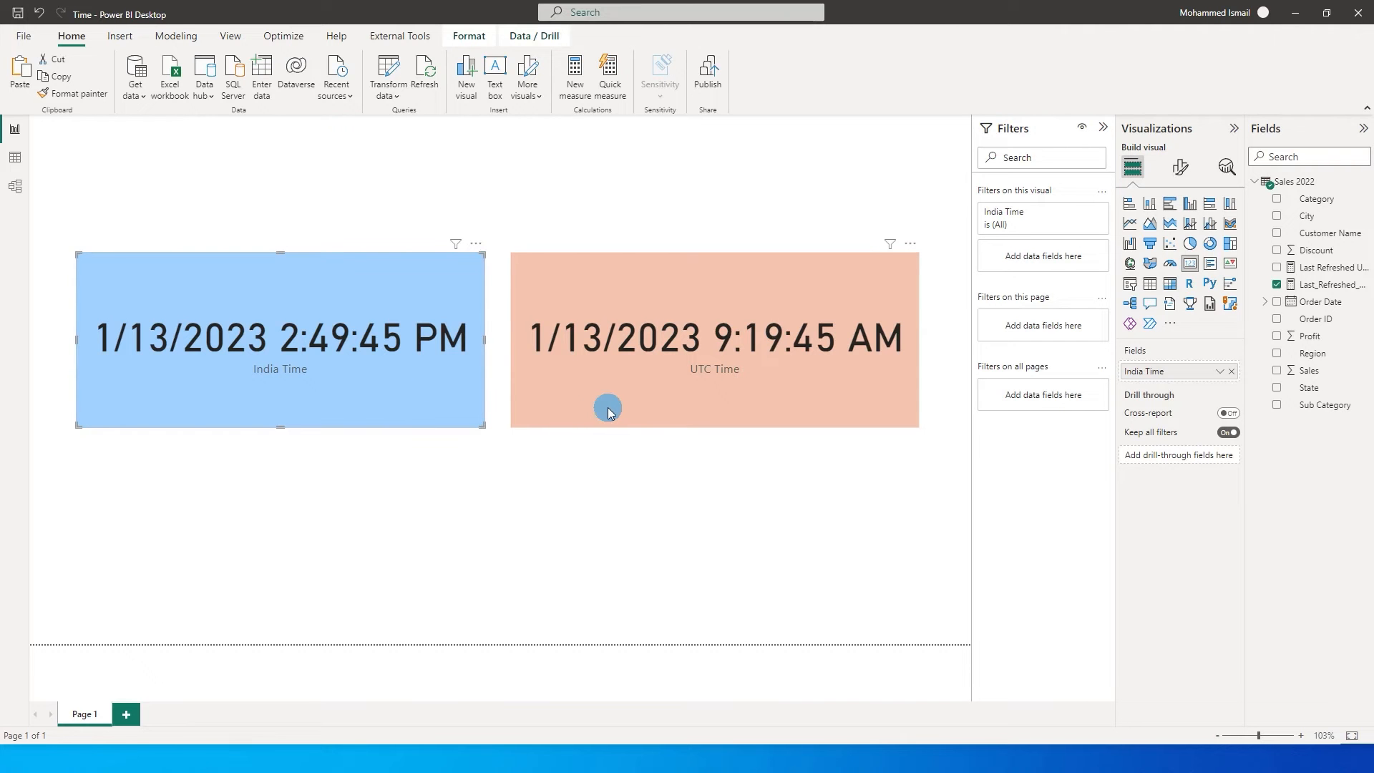
click(1334, 284)
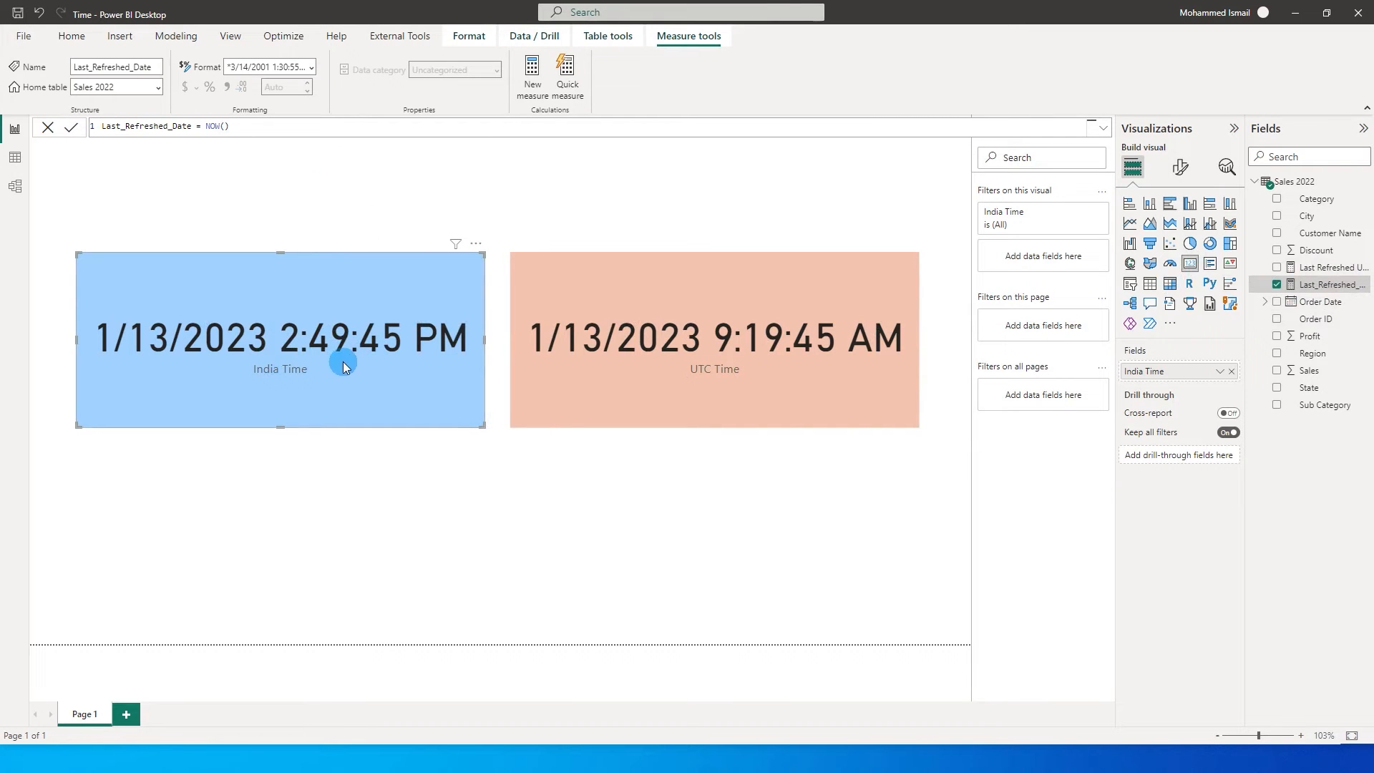
click(714, 339)
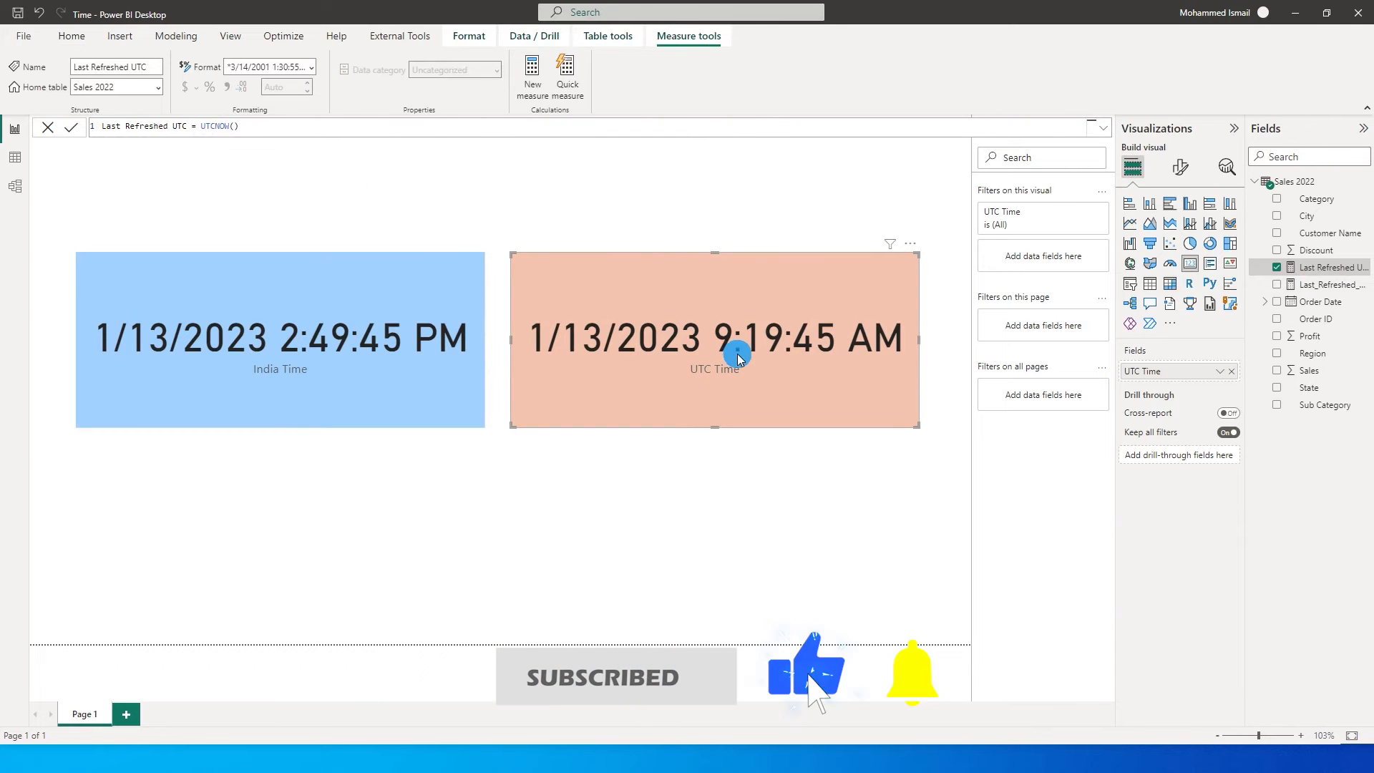
mouse_move(767, 438)
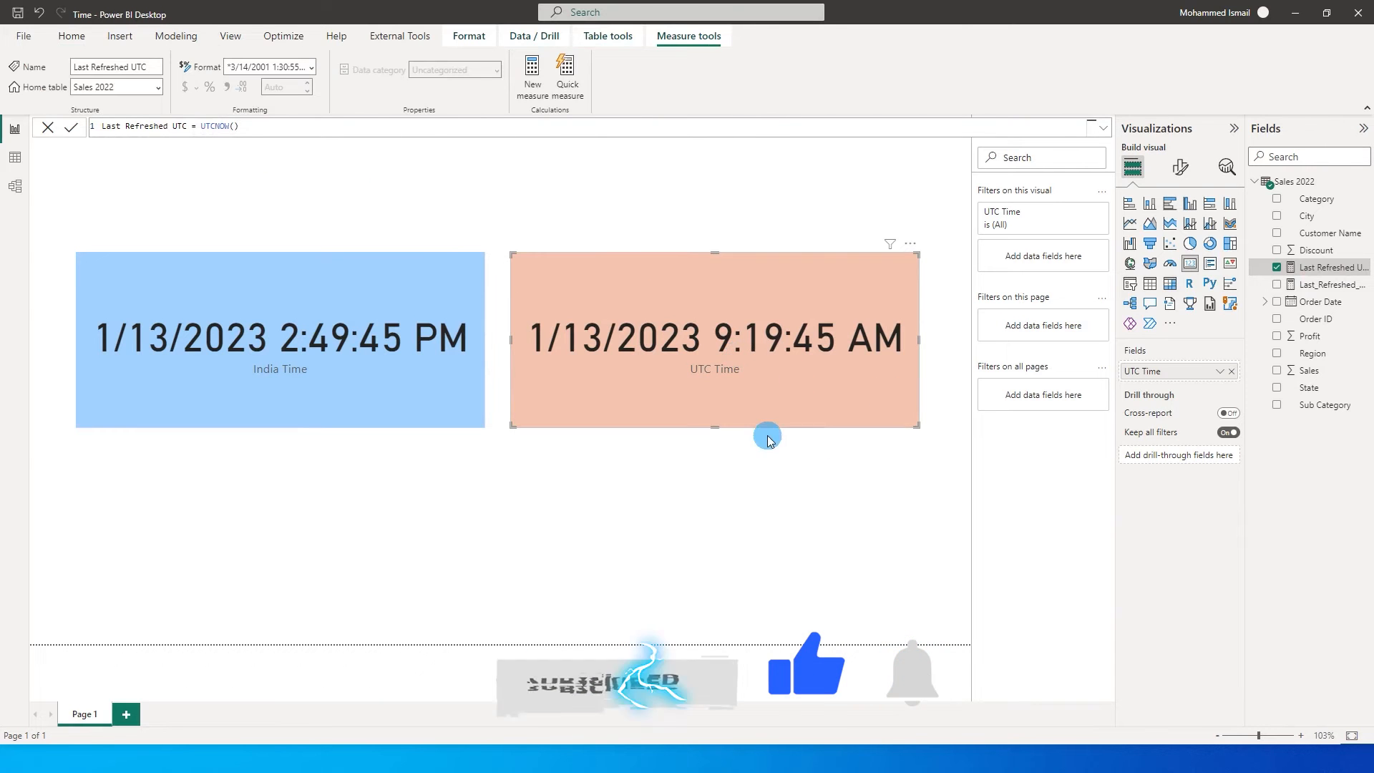
click(71, 35)
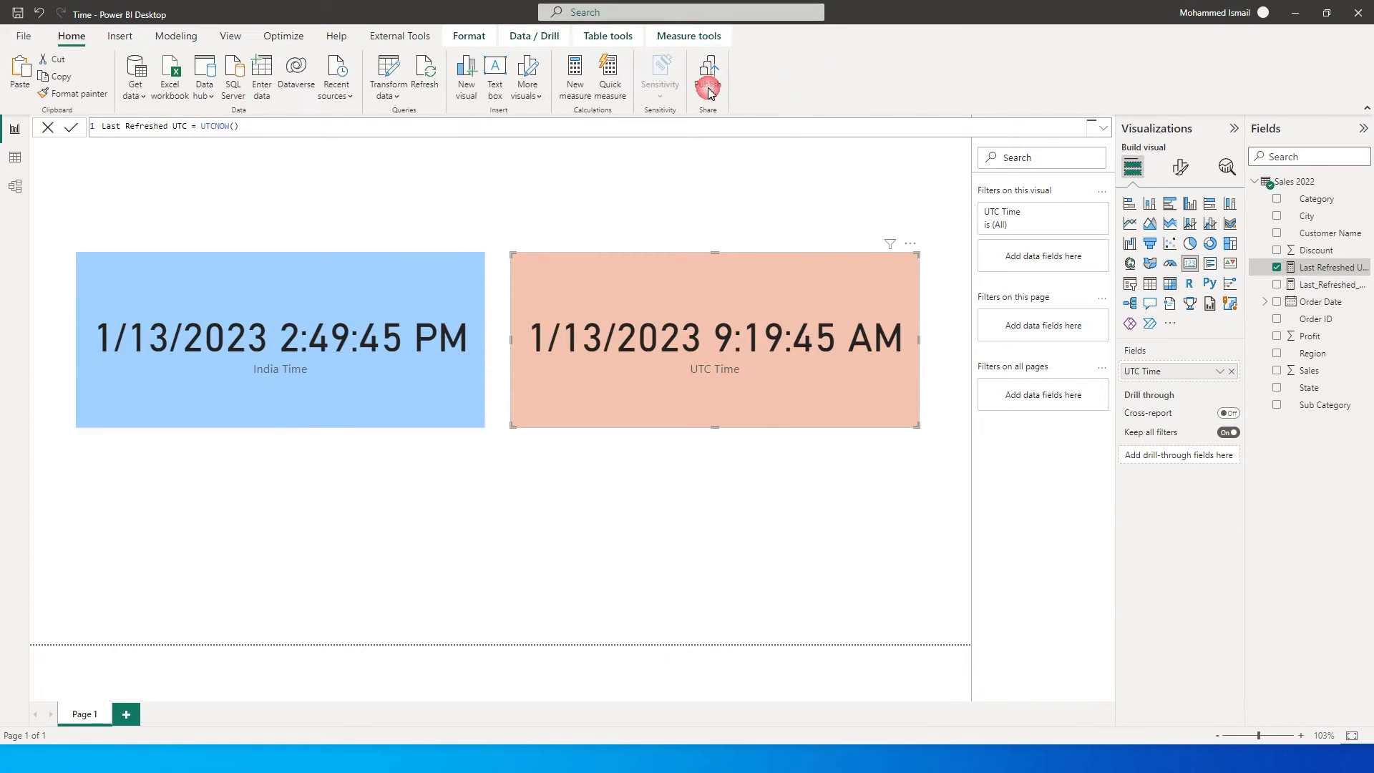
Publish the Time report to the Power BI service
click(706, 75)
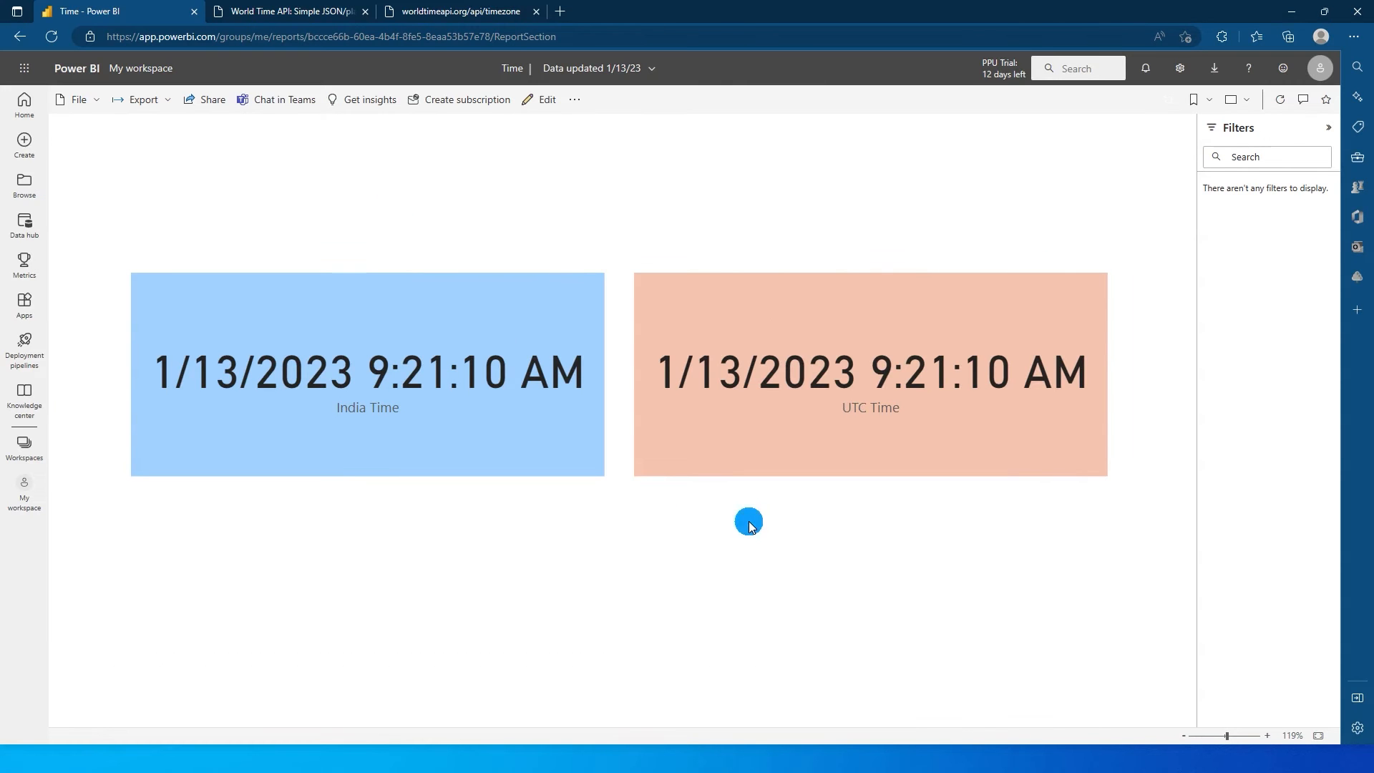
mouse_move(657, 492)
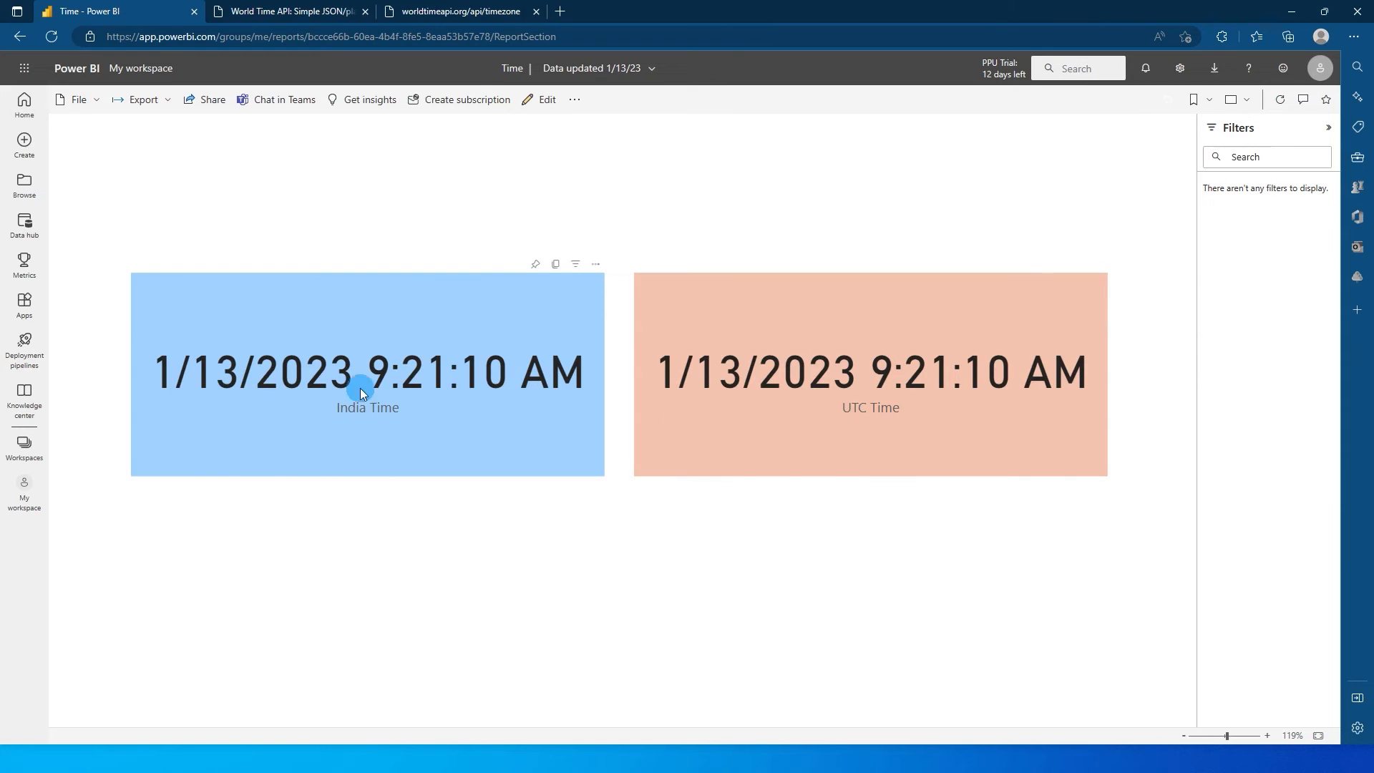
mouse_move(468, 421)
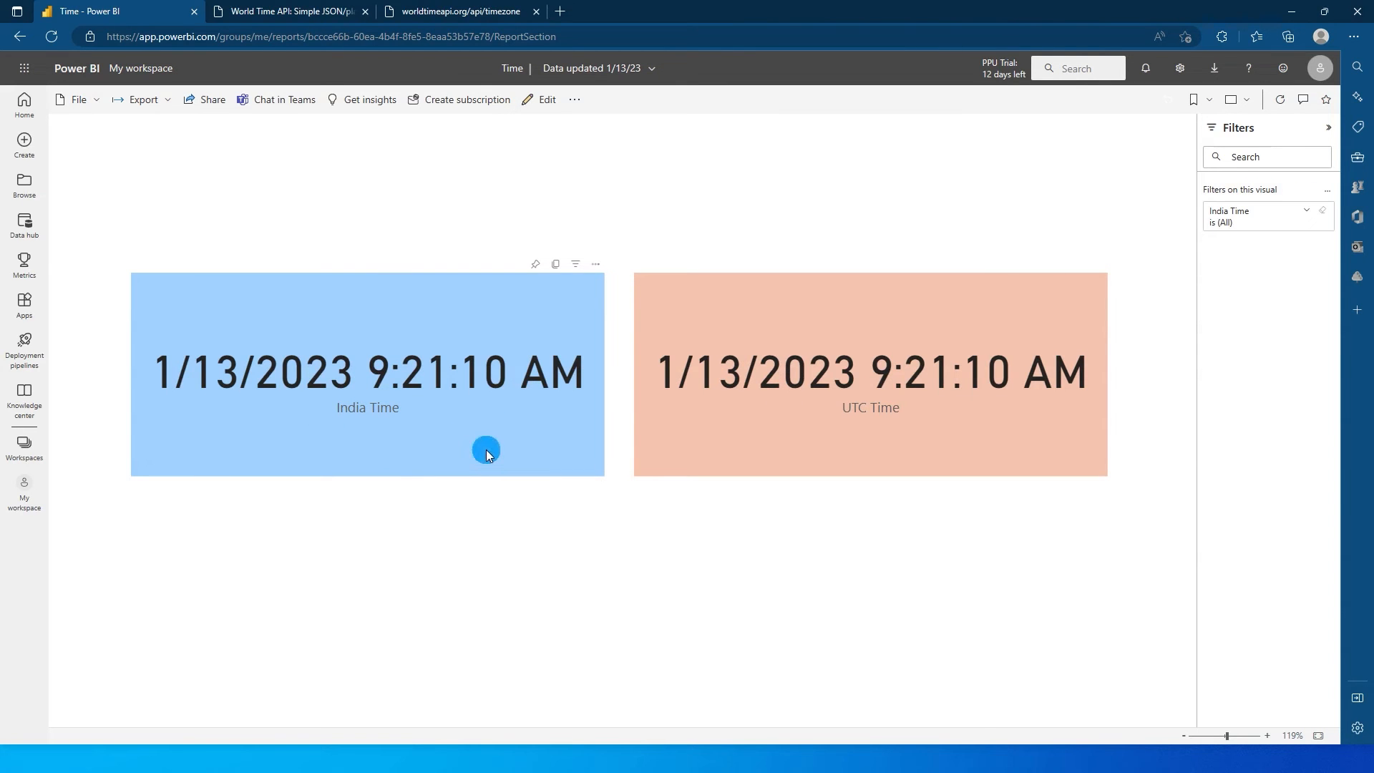
mouse_move(516, 413)
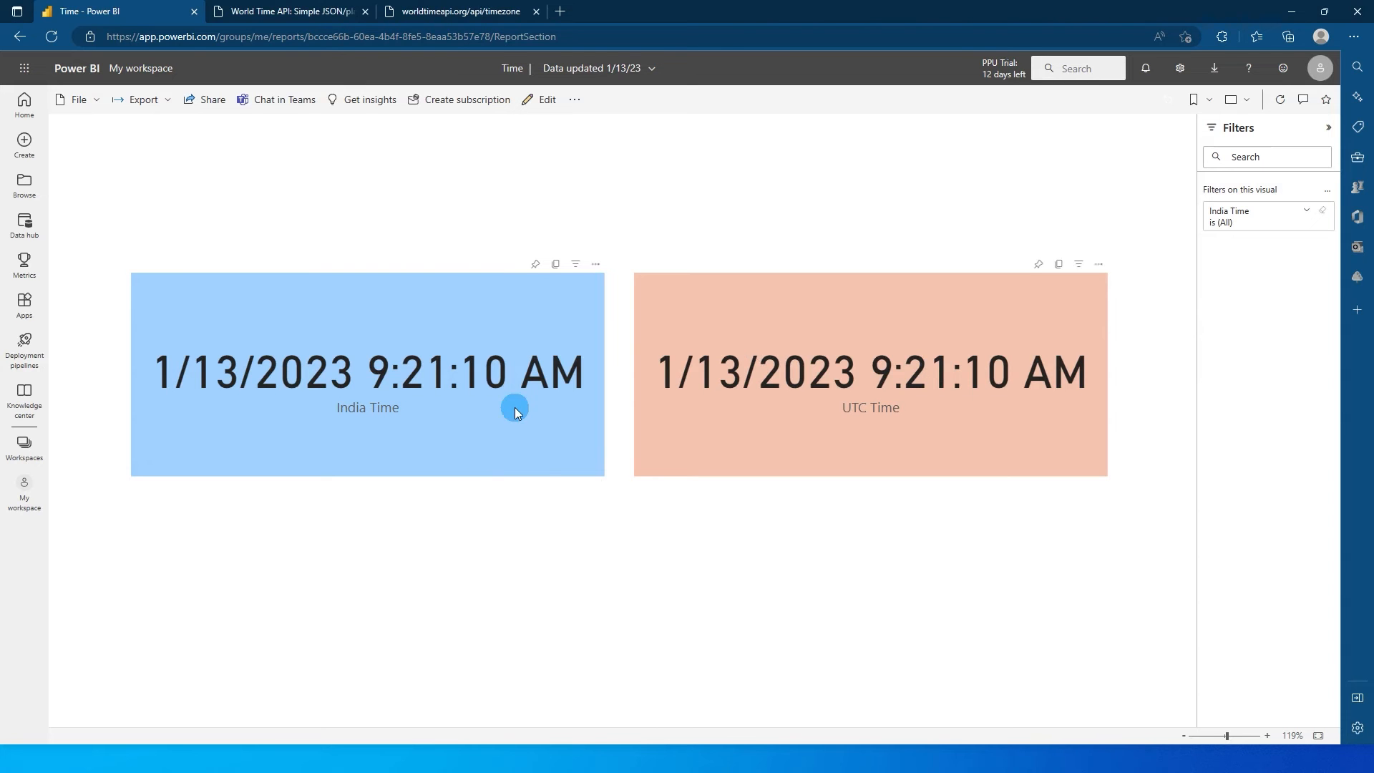
mouse_move(410, 393)
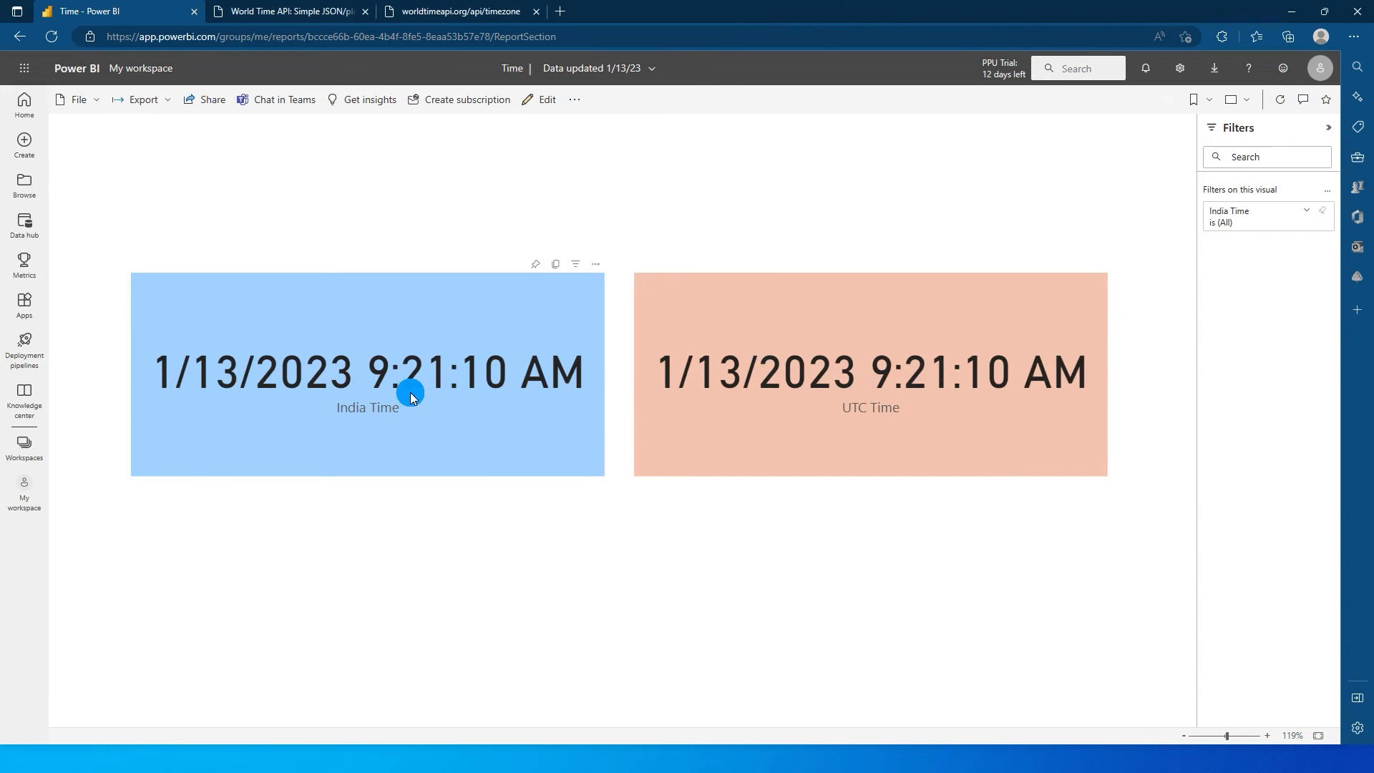
mouse_move(415, 402)
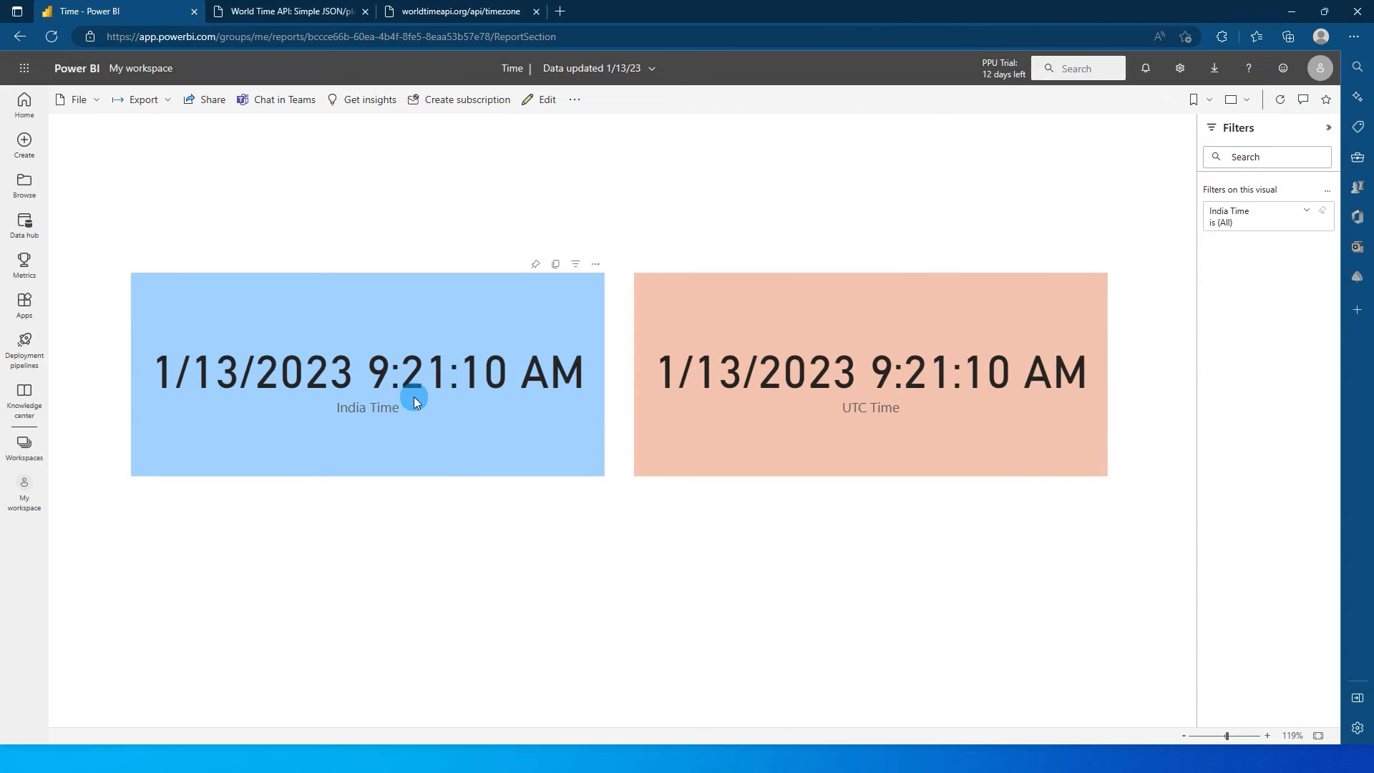
mouse_move(928, 406)
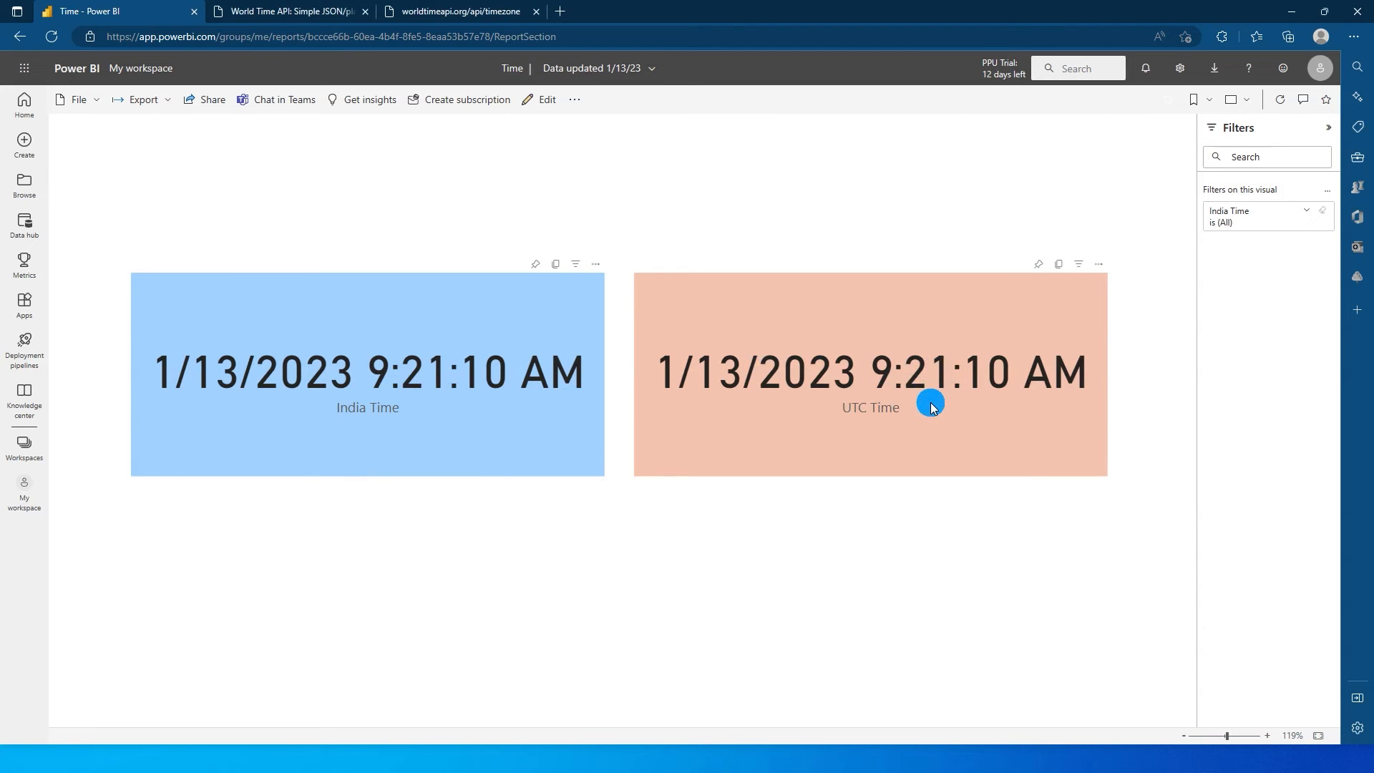
Switch to the WorldTimeAPI browser tab showing the Usage Examples page
click(289, 10)
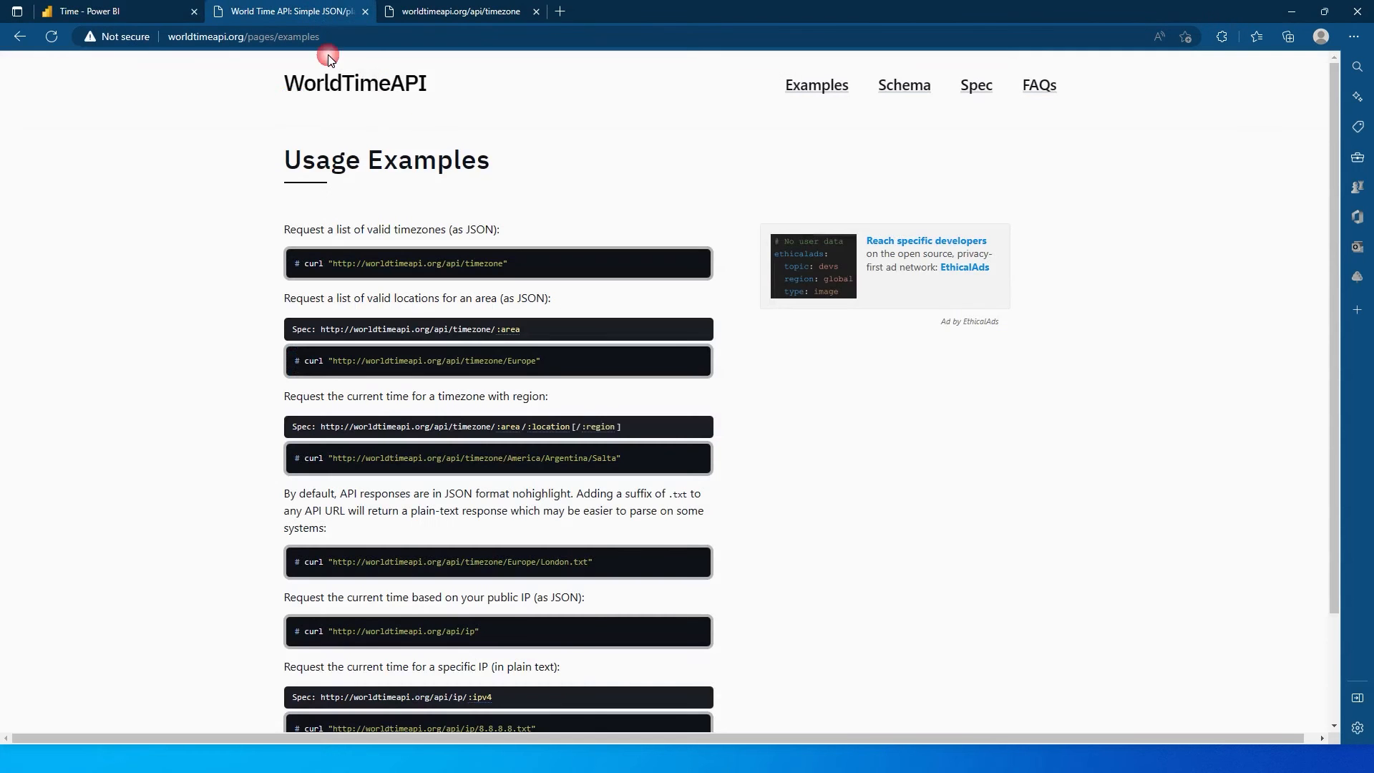
mouse_move(293, 102)
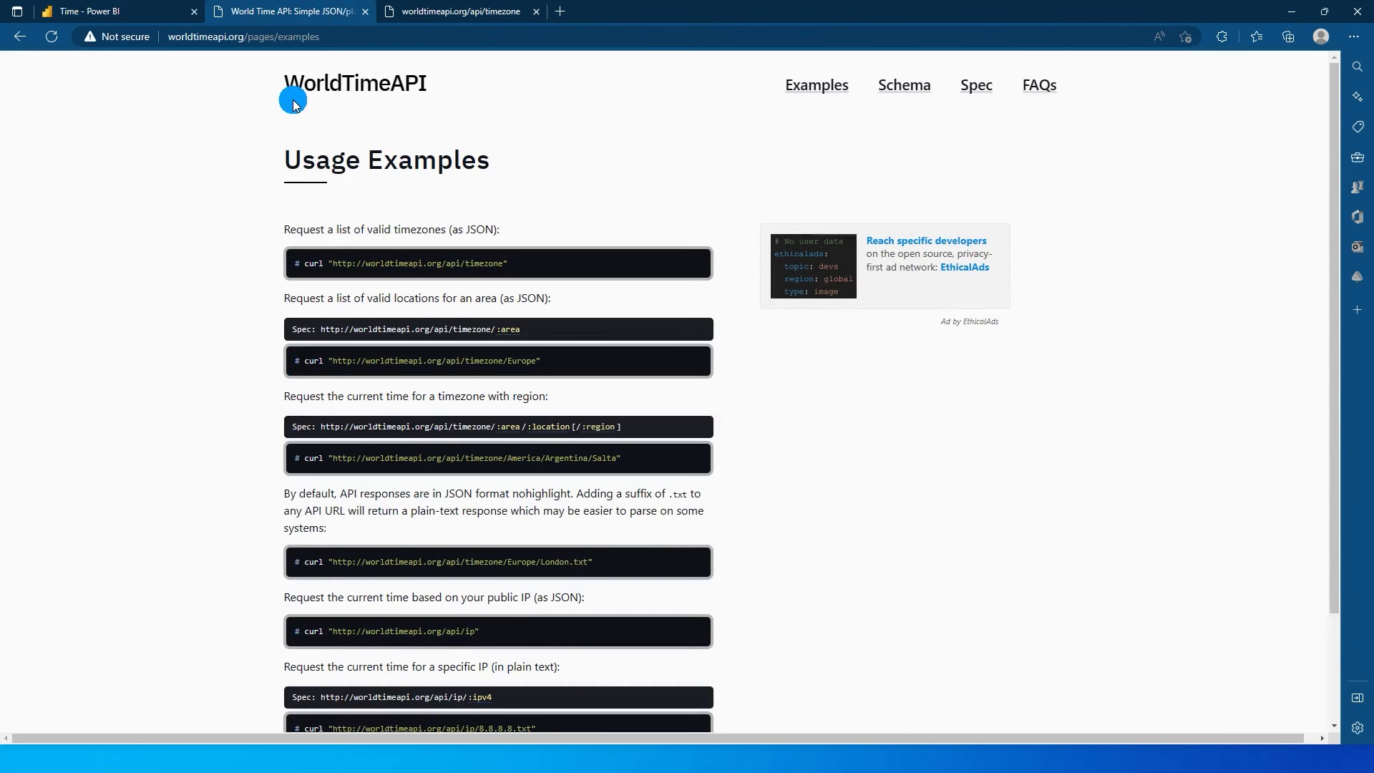
mouse_move(302, 329)
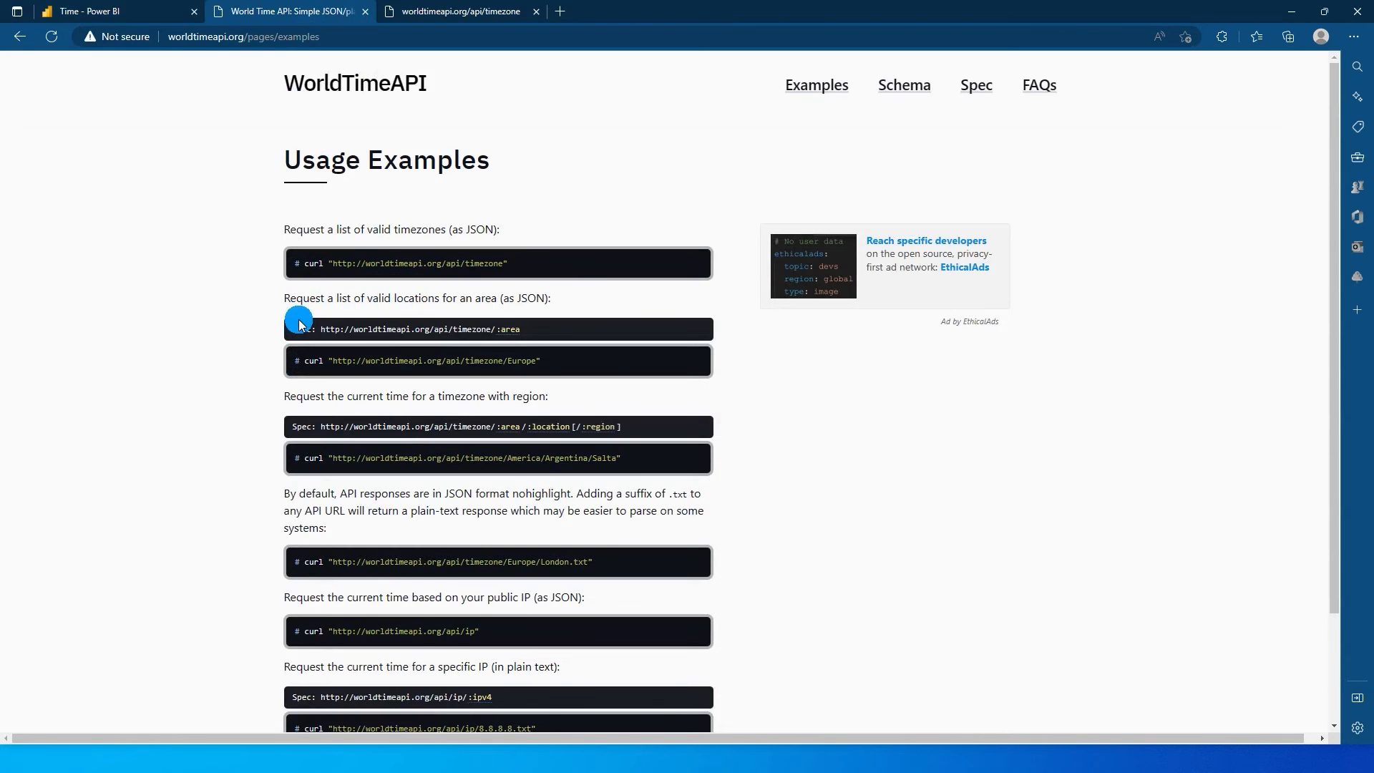
mouse_move(308, 315)
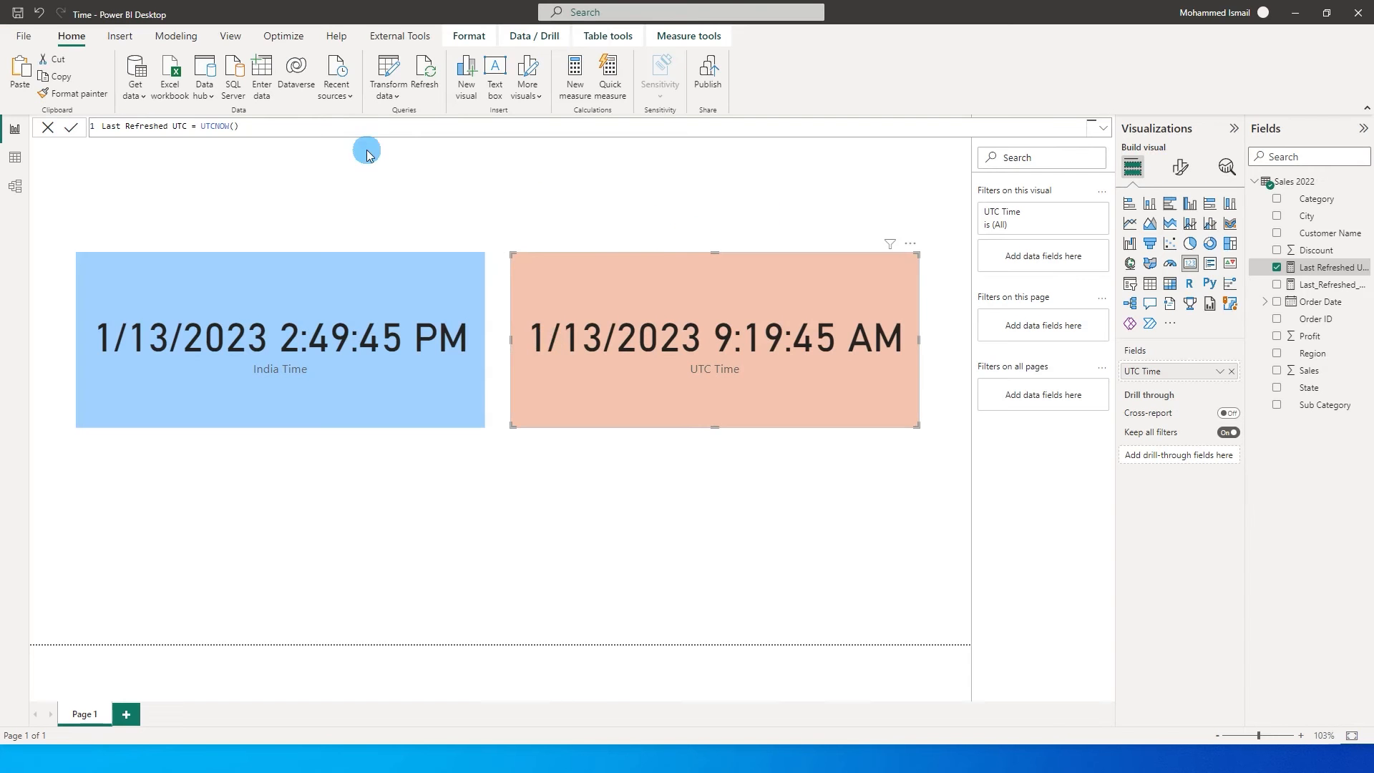
click(134, 74)
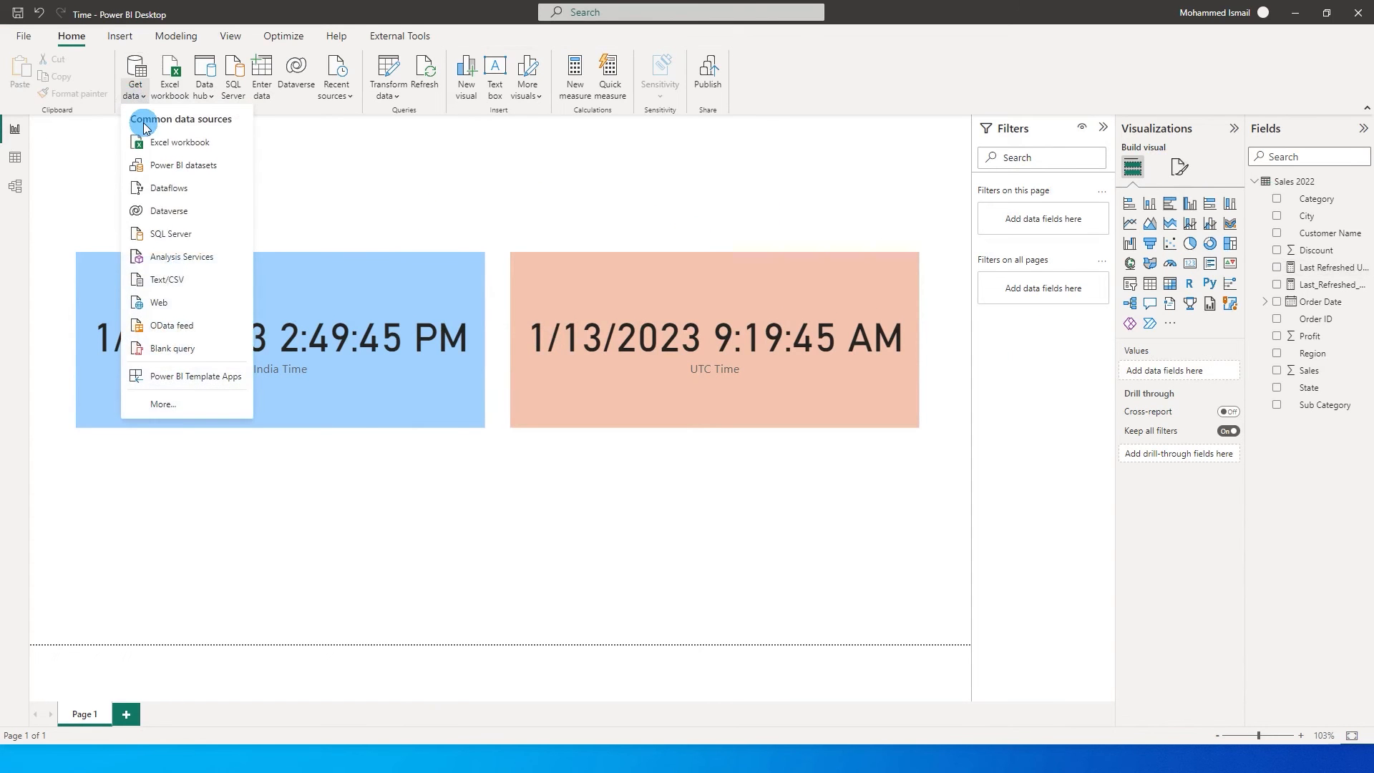
click(159, 302)
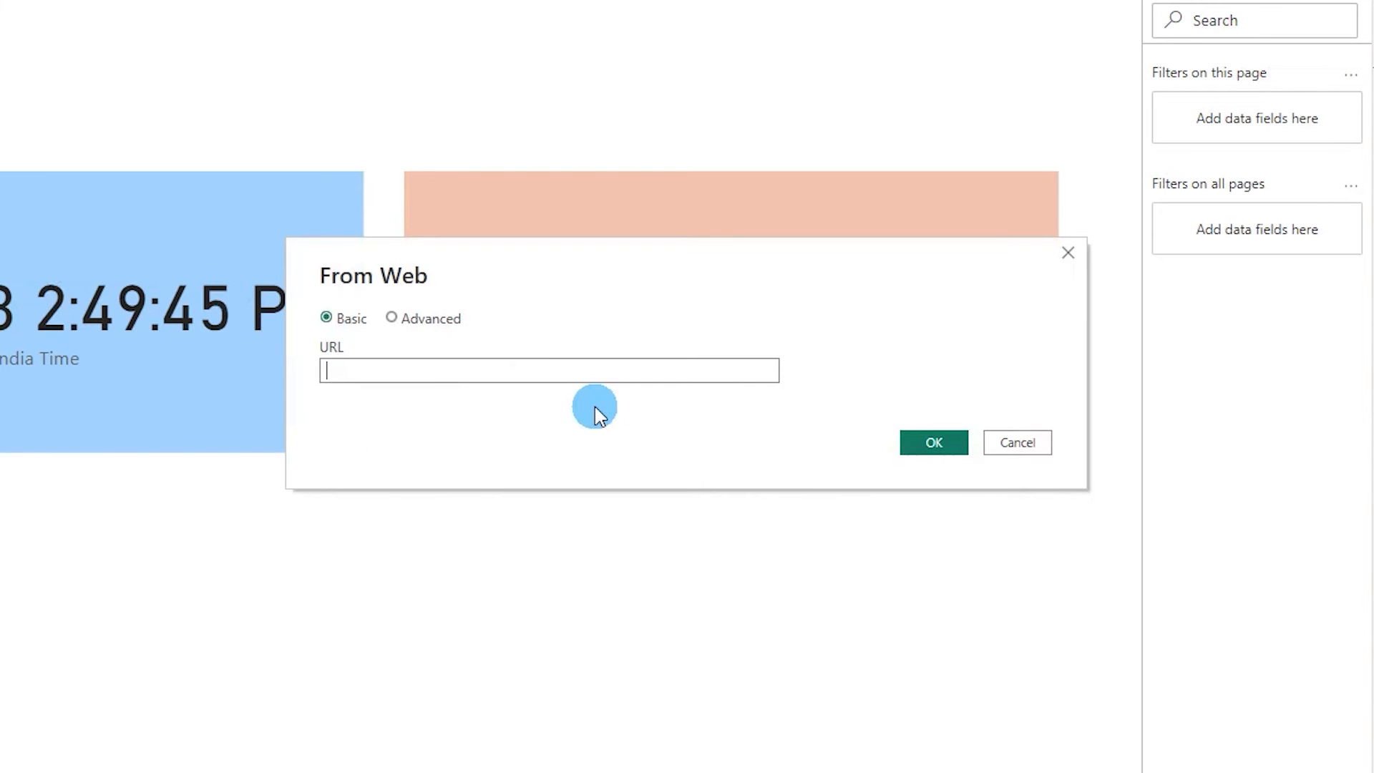
text(http://worldtimeapi.org/api/timezone)
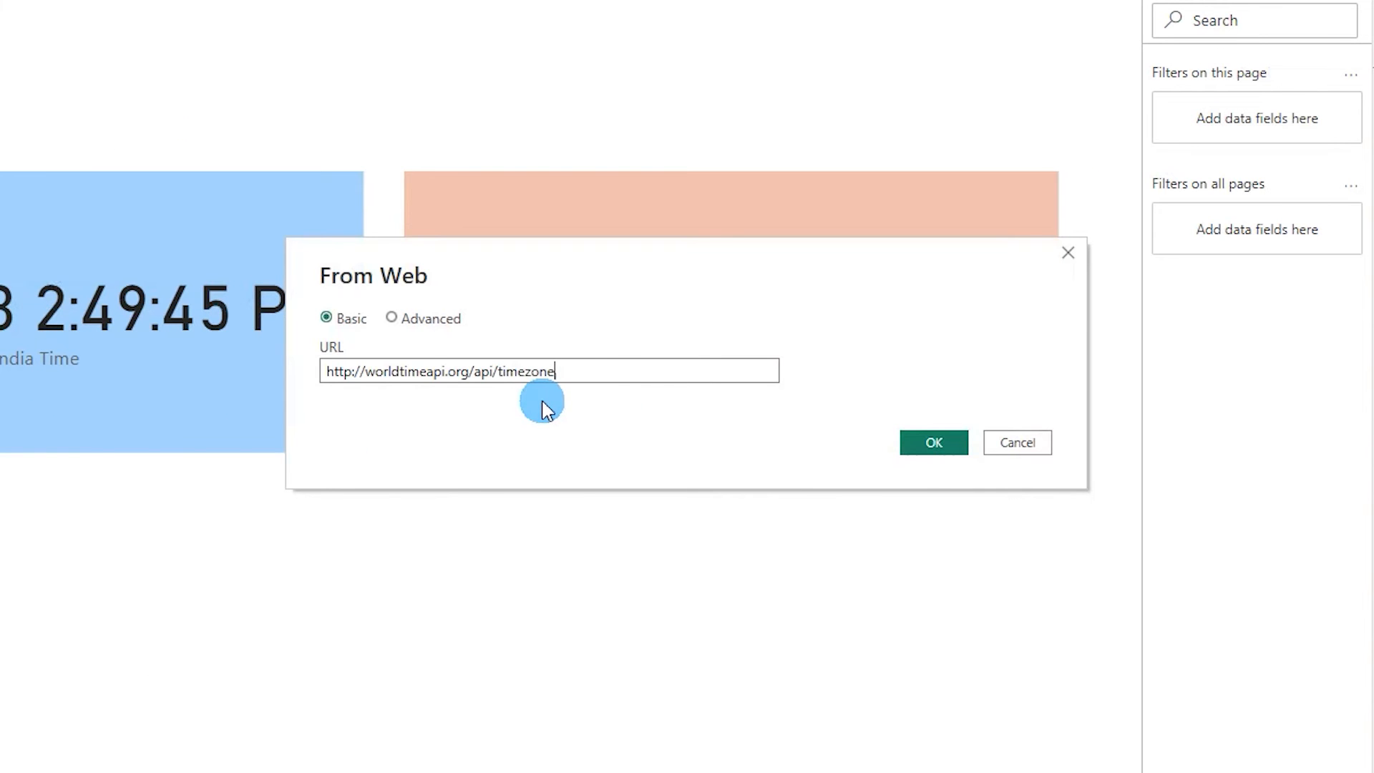
click(932, 442)
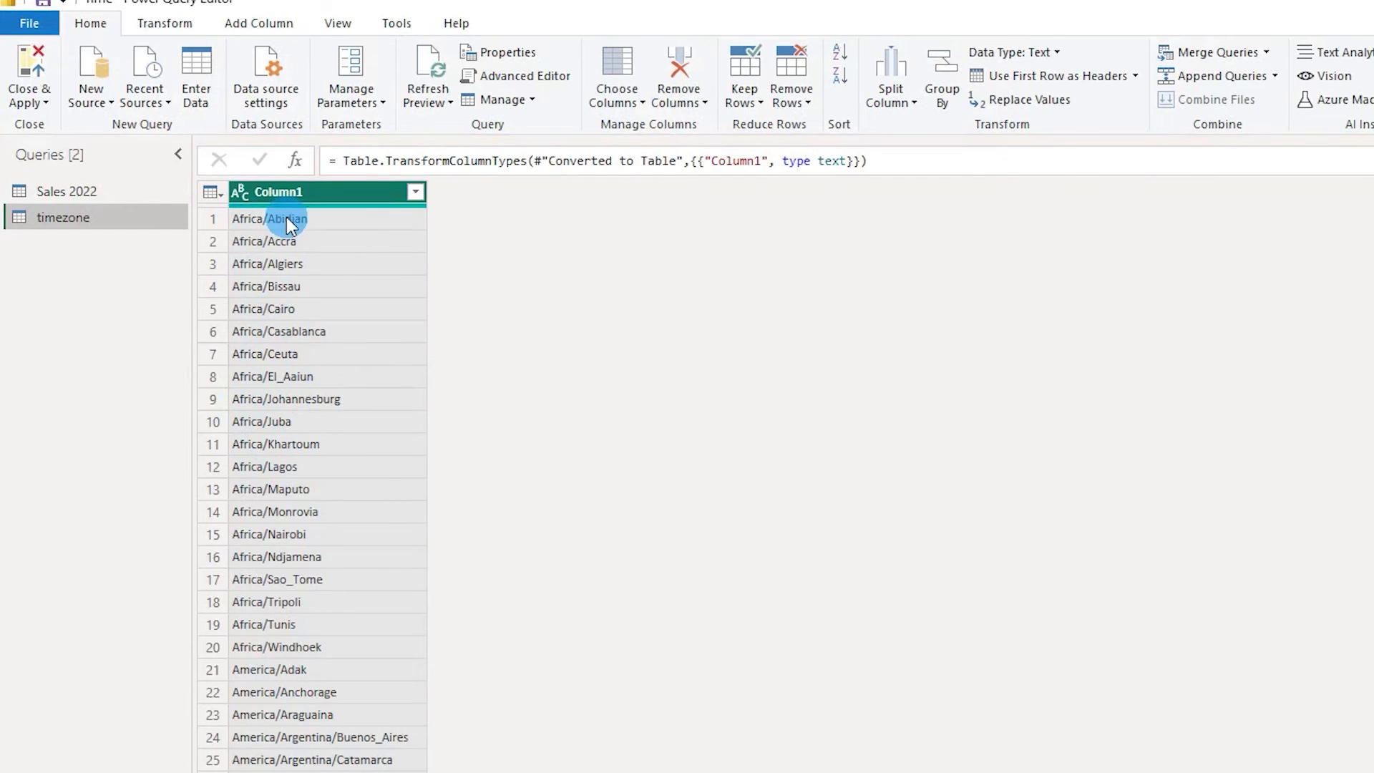
click(413, 191)
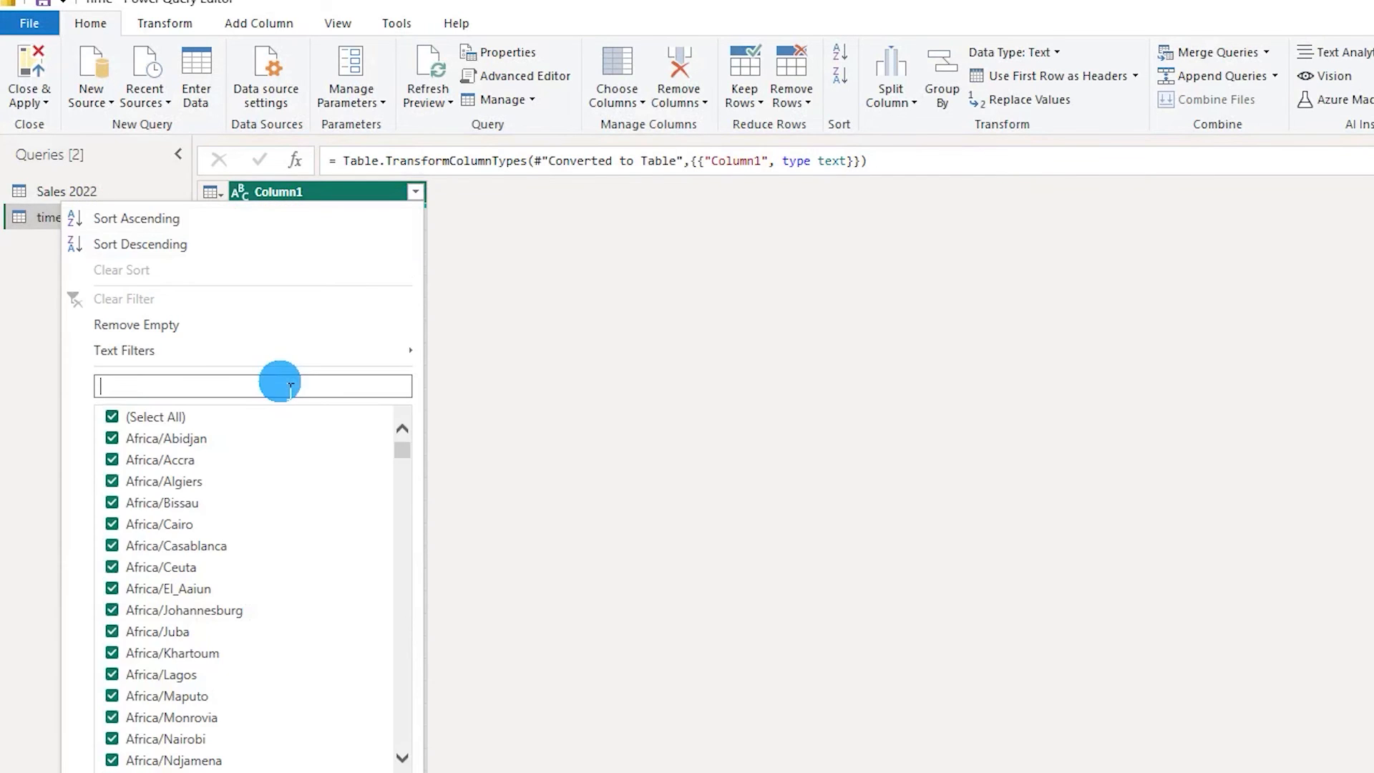
mouse_move(485, 676)
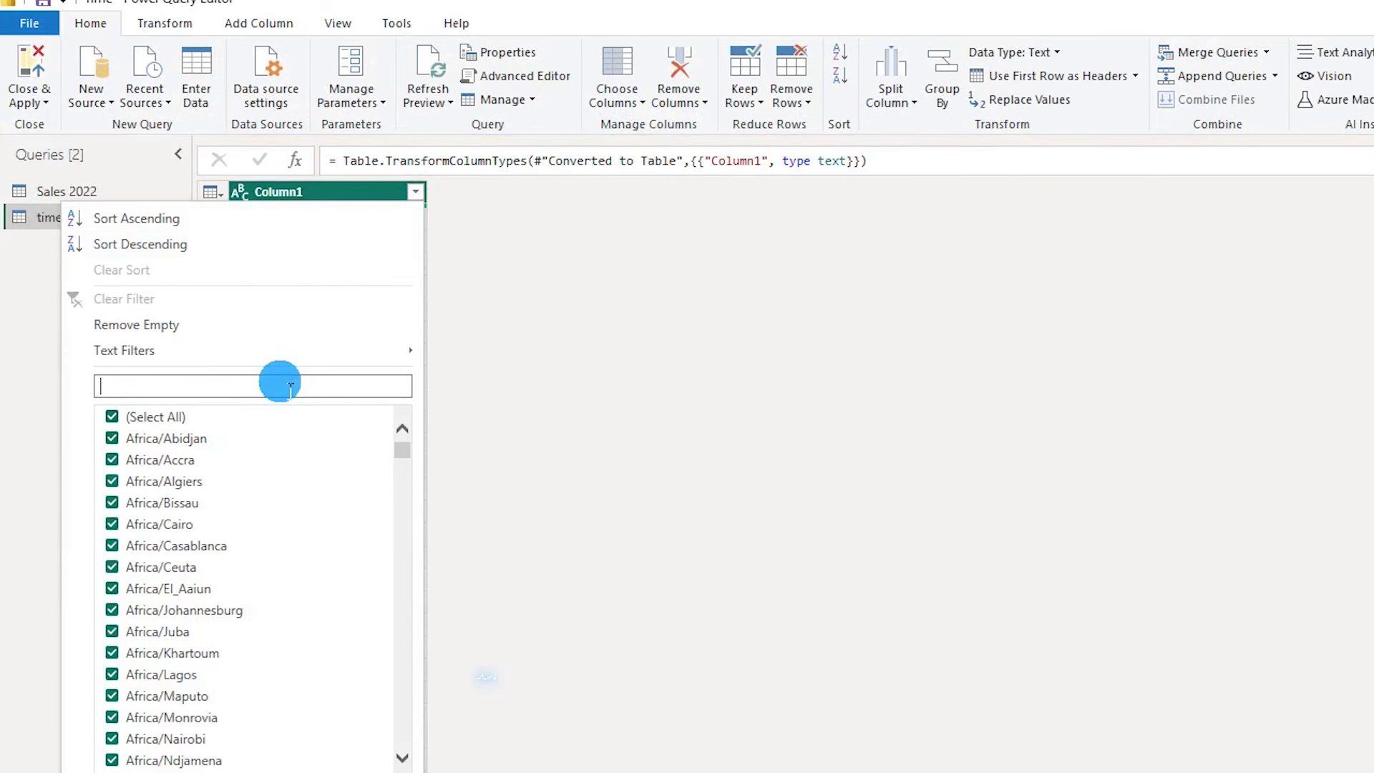
text(new)
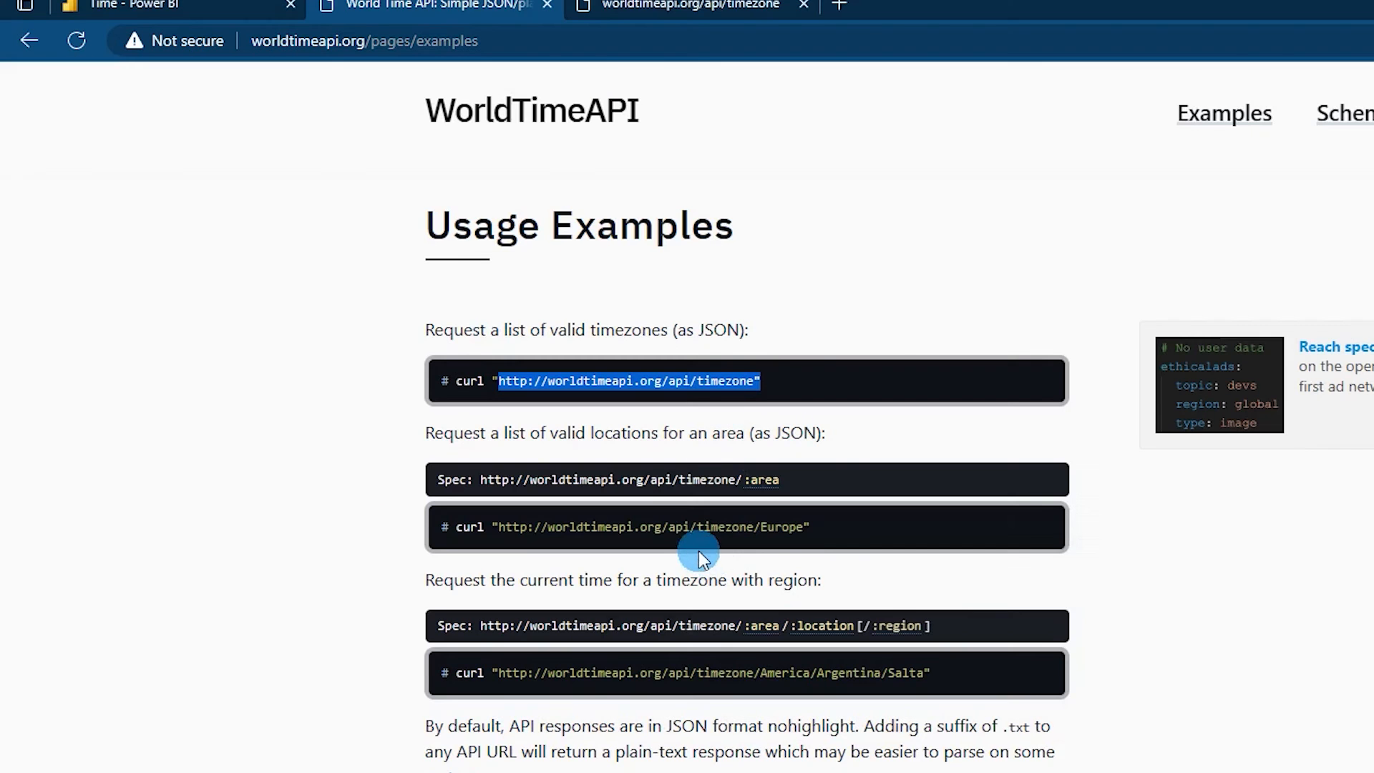
Scroll down through the WorldTimeAPI timezone request examples
scroll(down, 3)
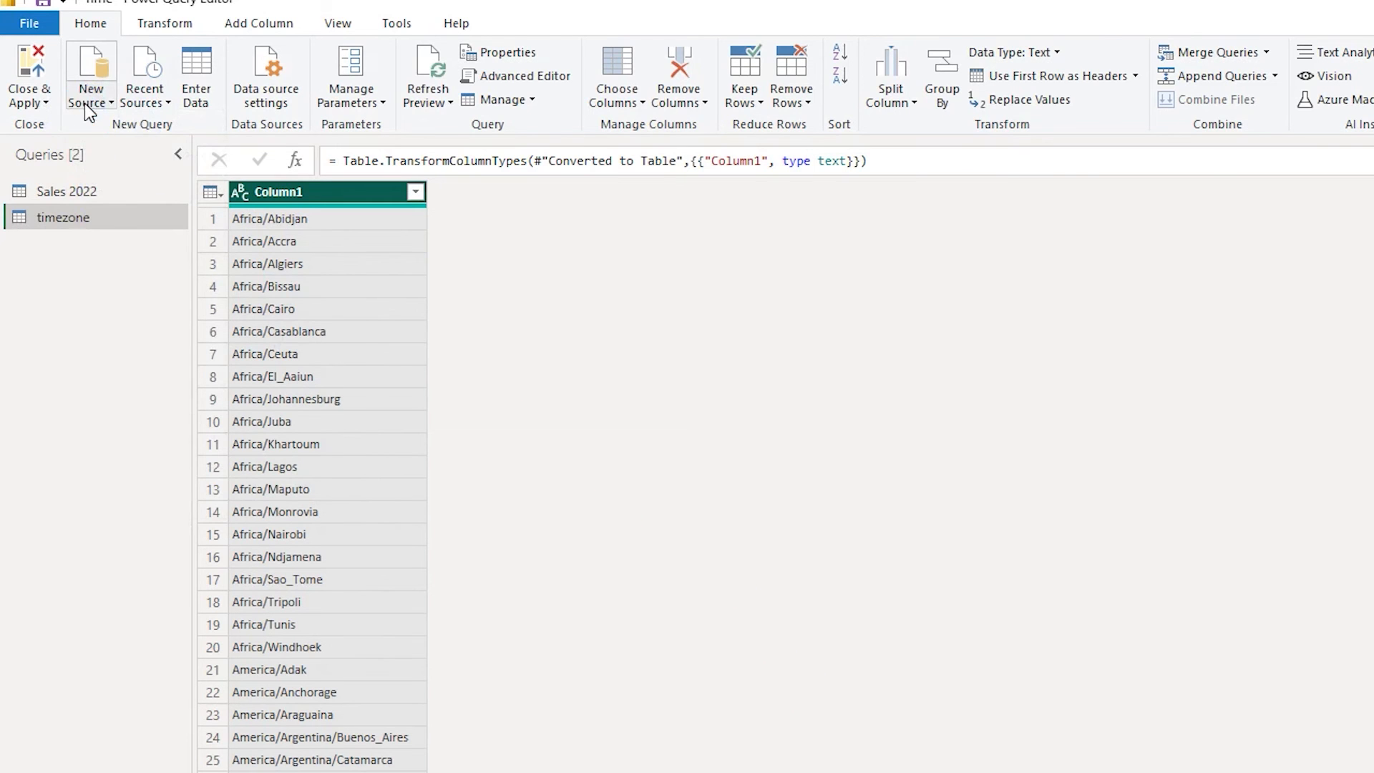
click(90, 77)
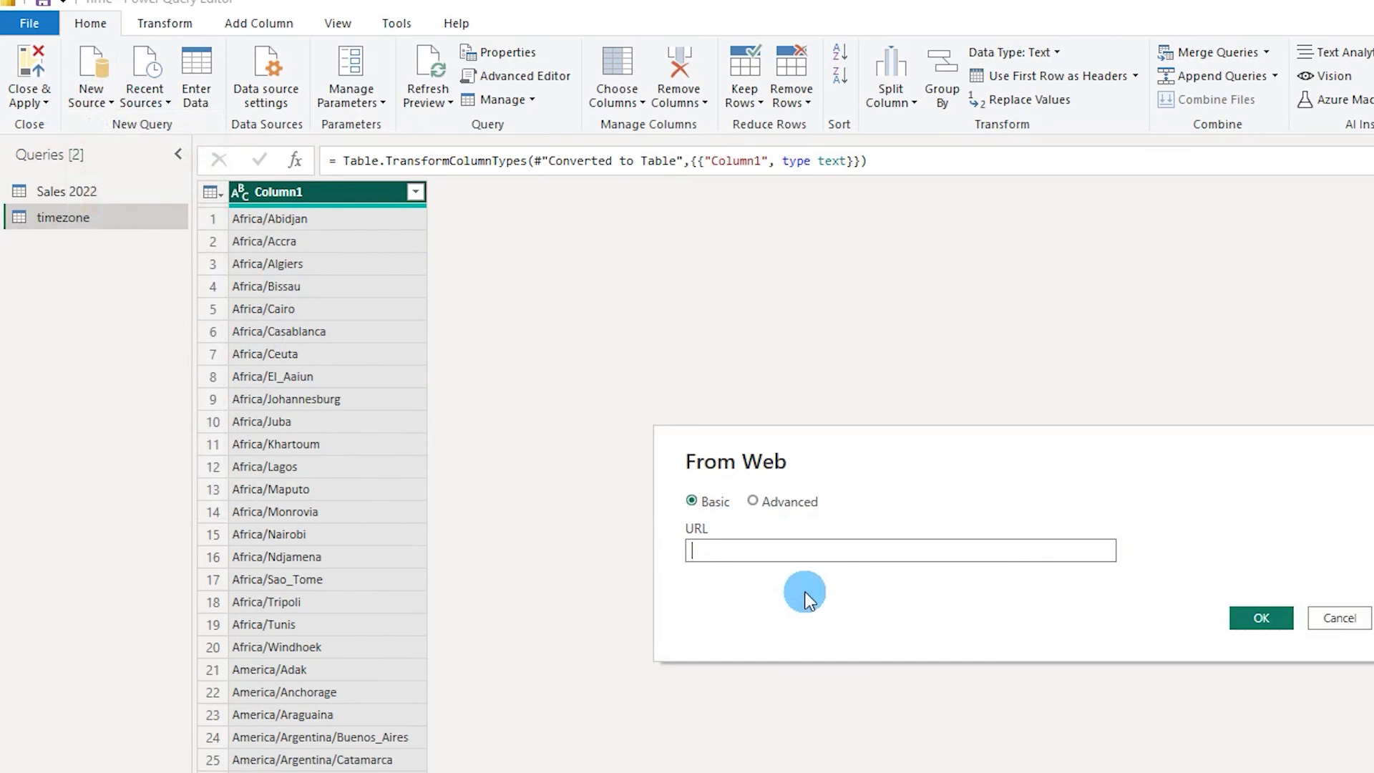
text(http://worldtimeapi.org/api/timezone/)
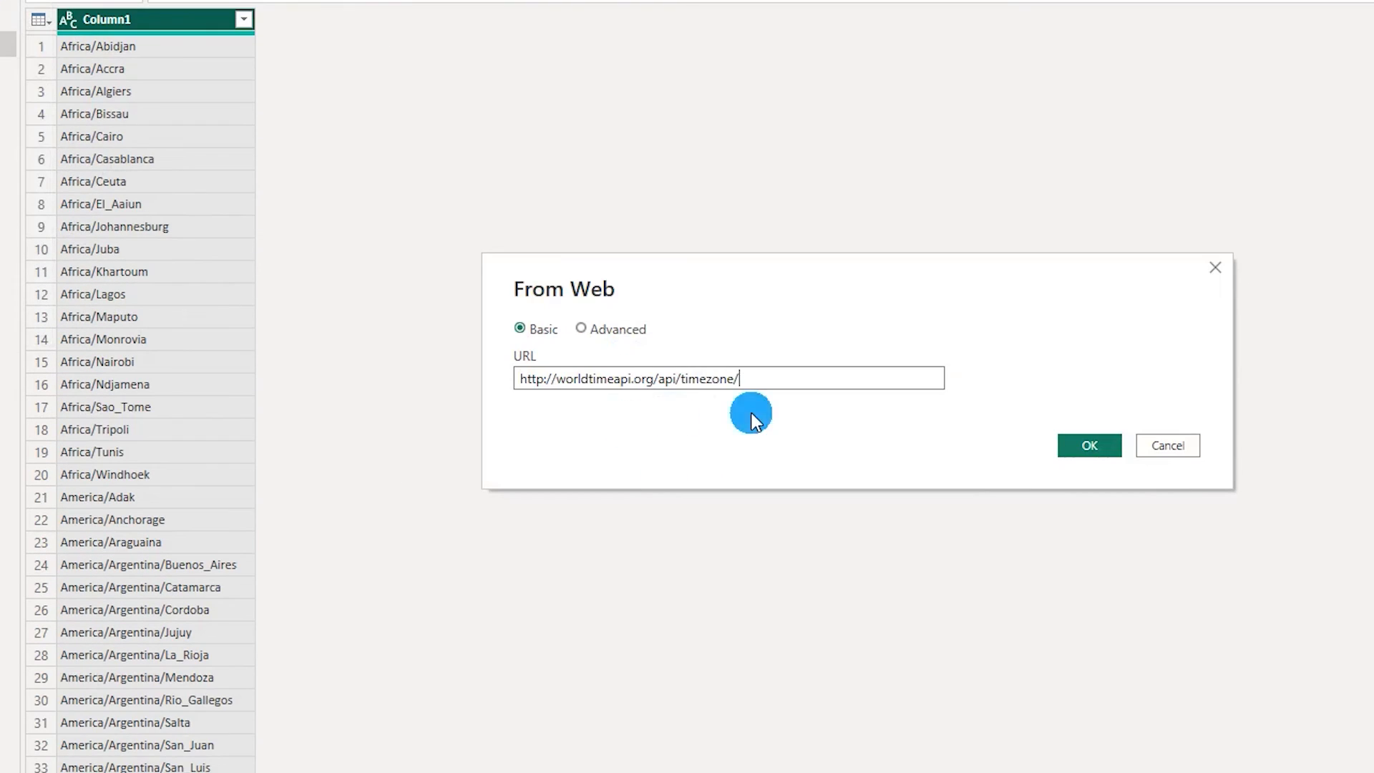
text(A)
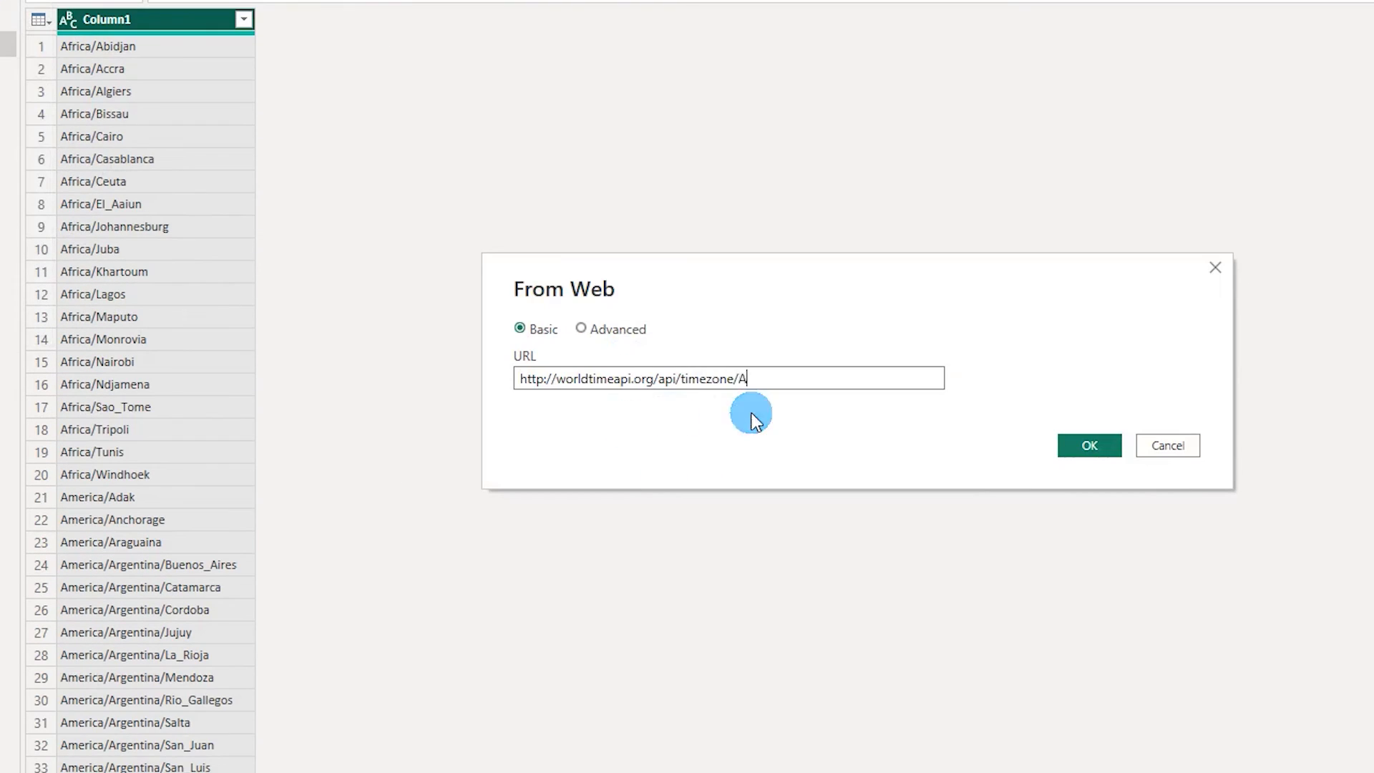
text(merica)
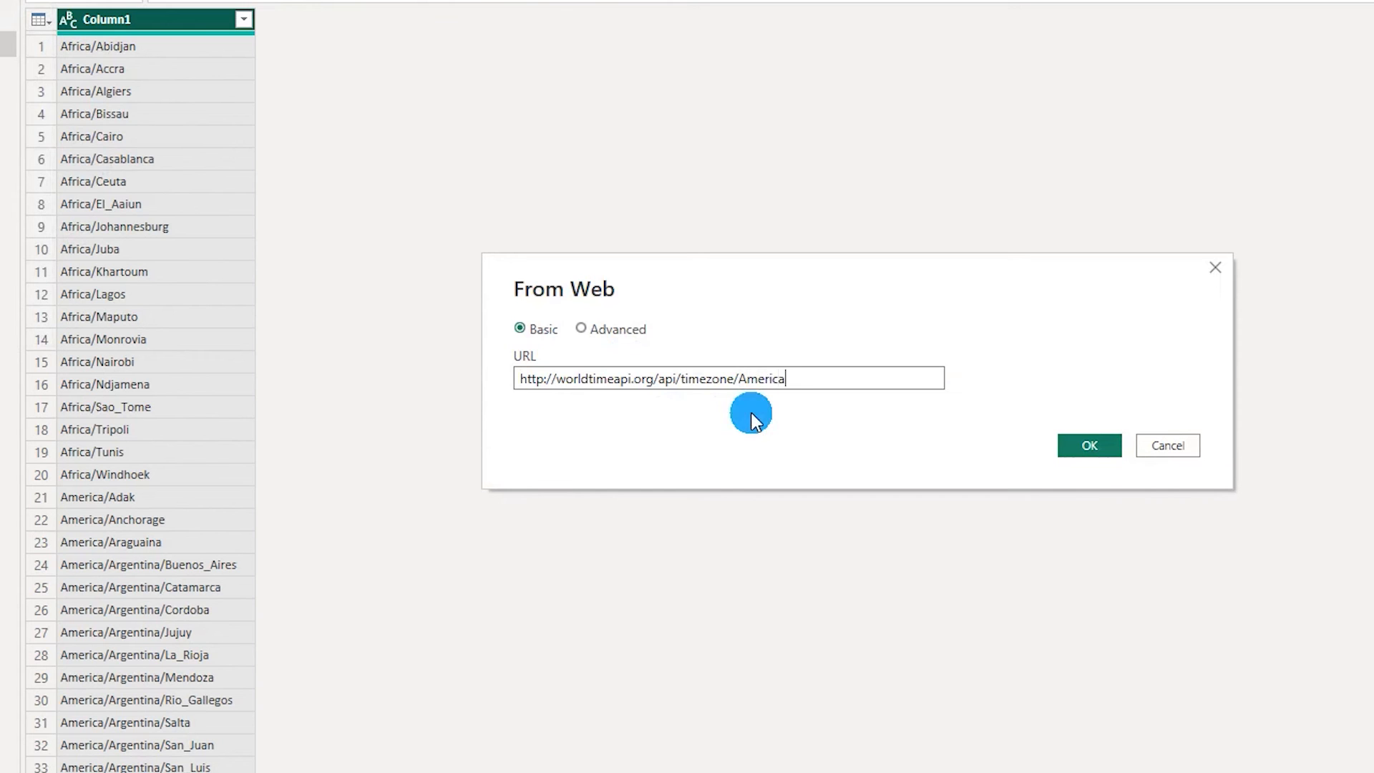
text(/New)
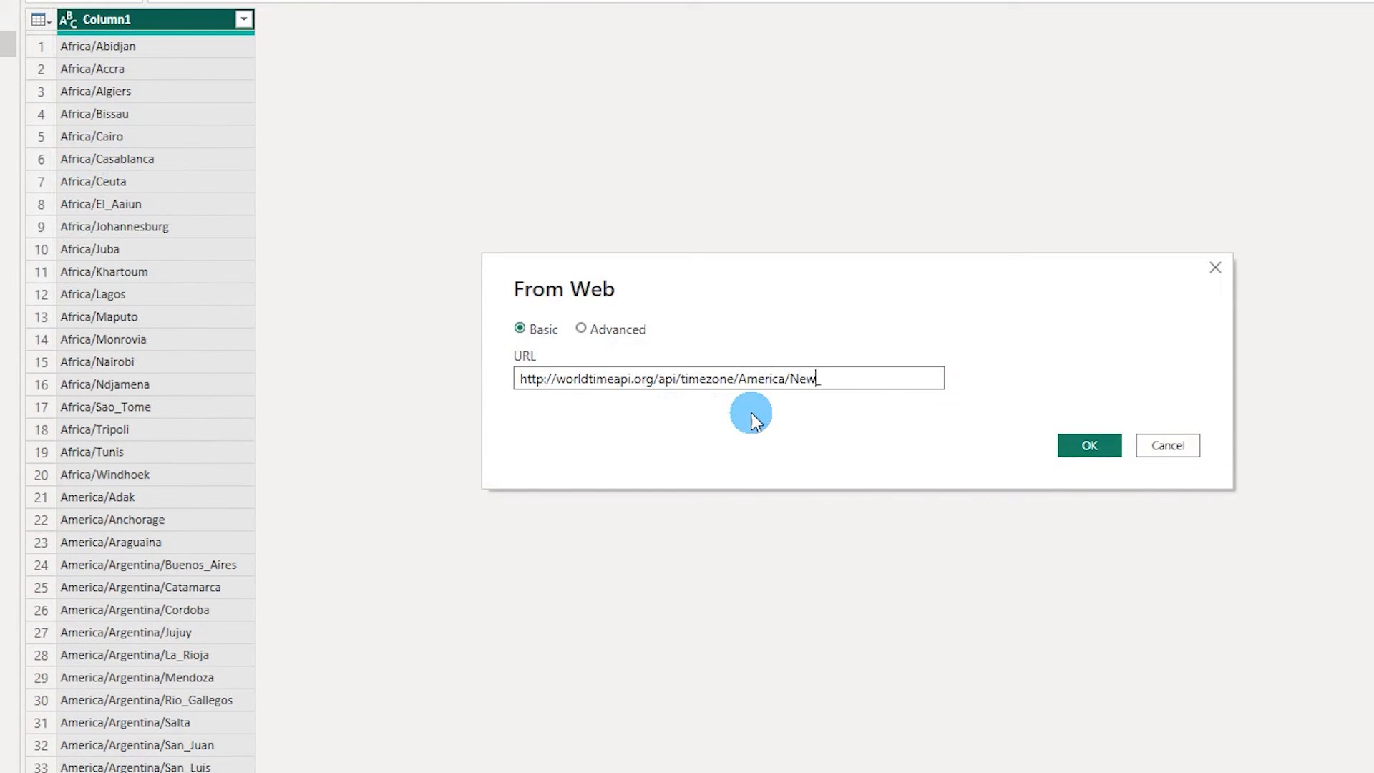
text(_York)
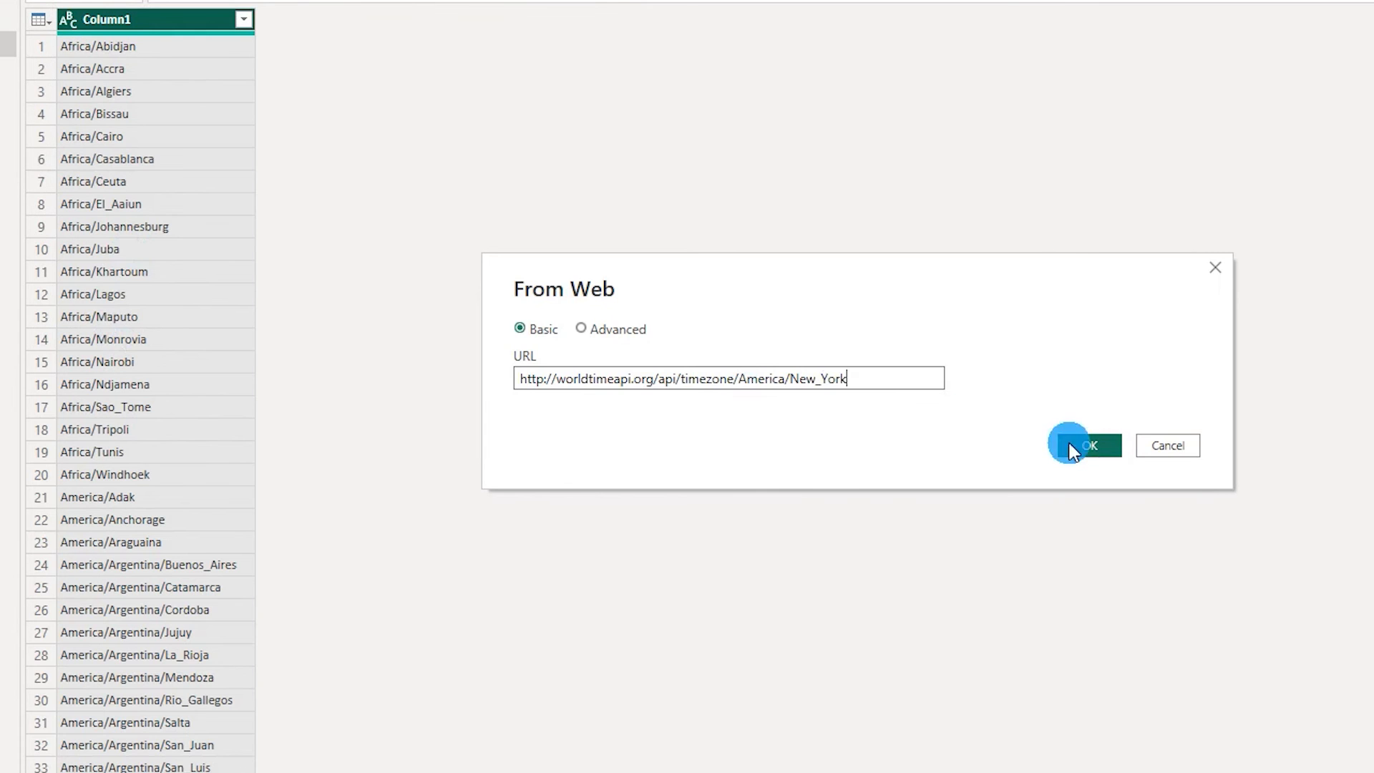
Load the New York time data and keep only its datetime and timezone columns
click(1084, 445)
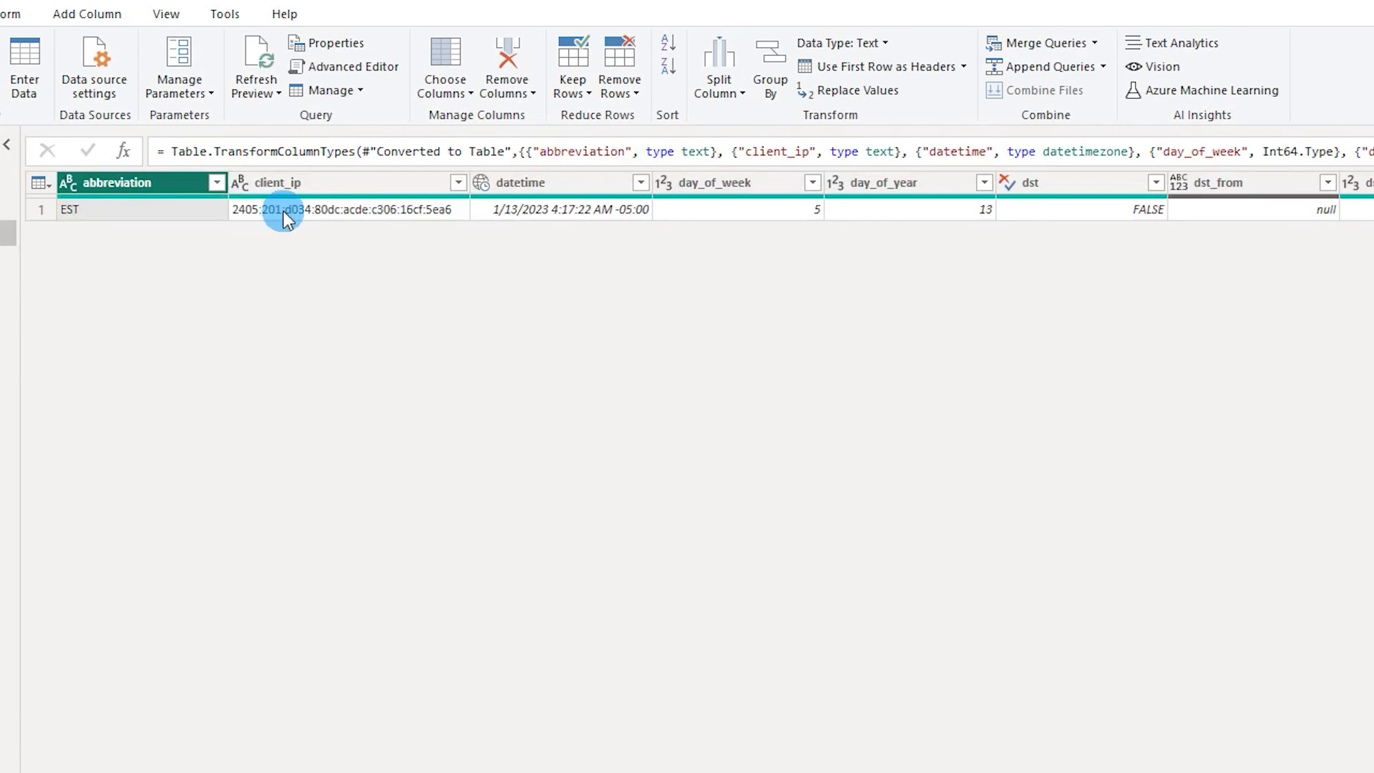
mouse_move(594, 238)
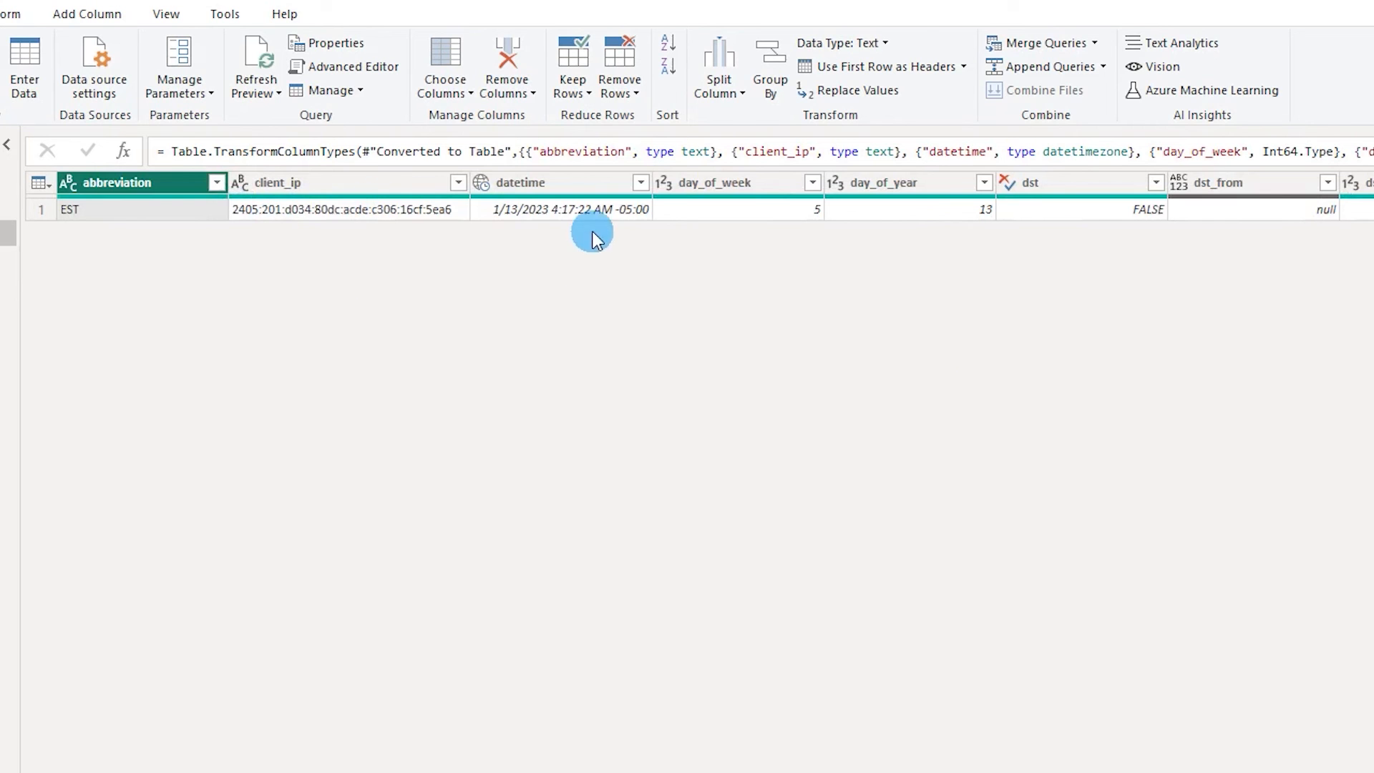
click(710, 182)
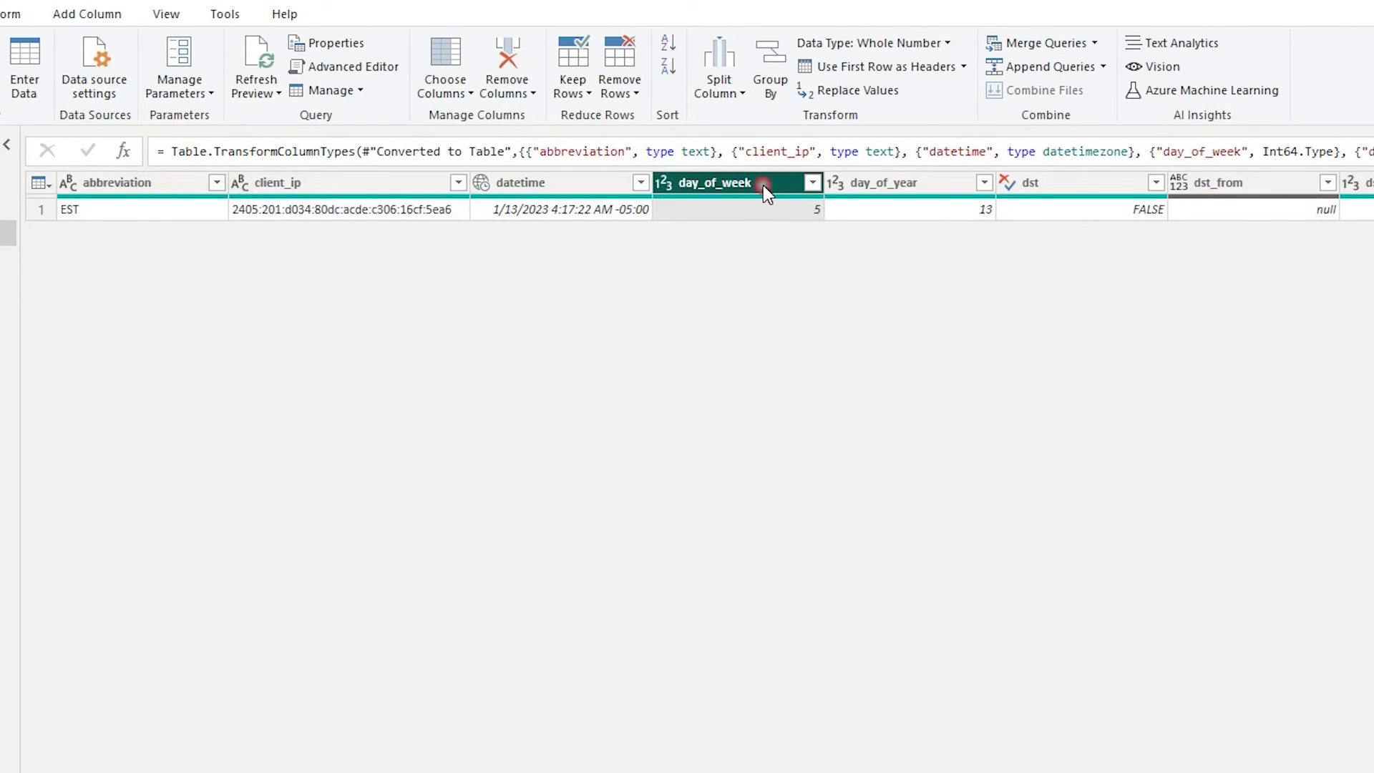
click(880, 182)
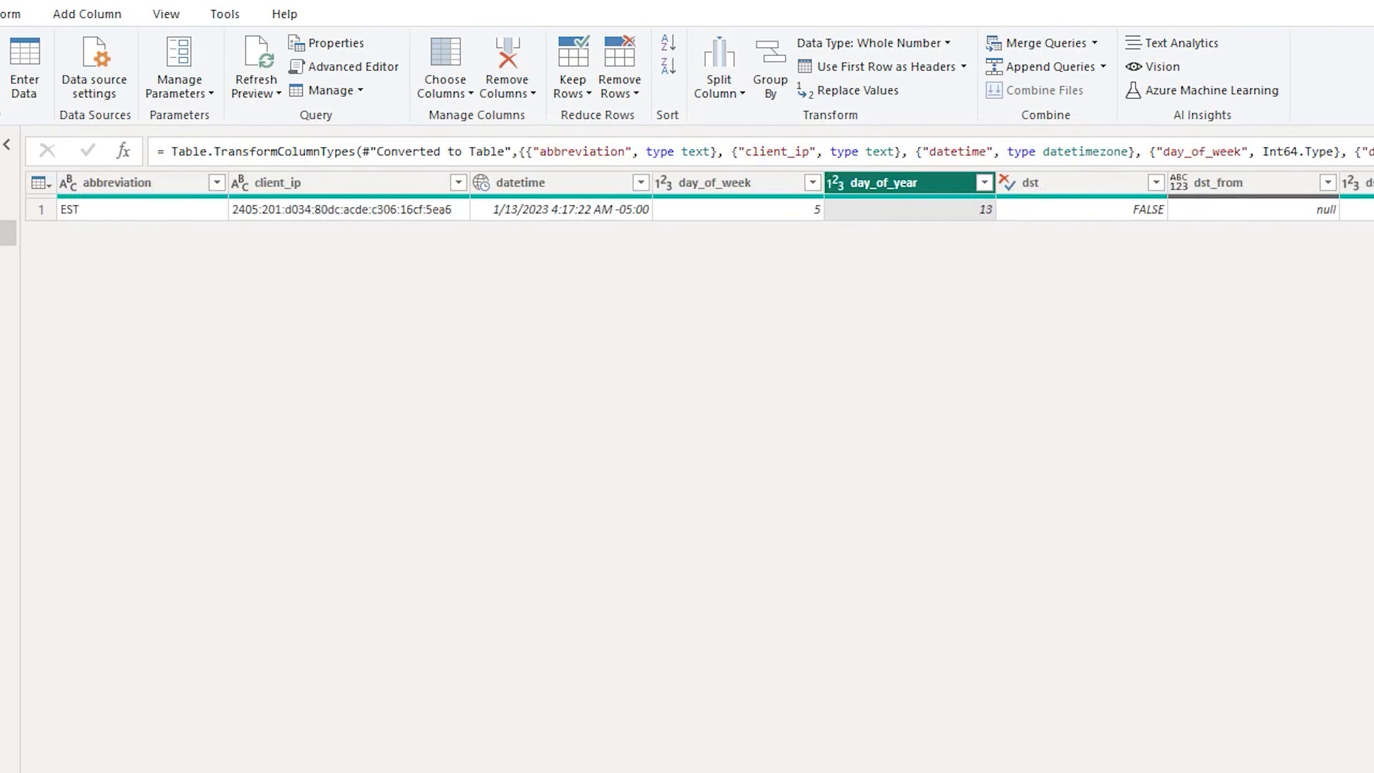
click(520, 182)
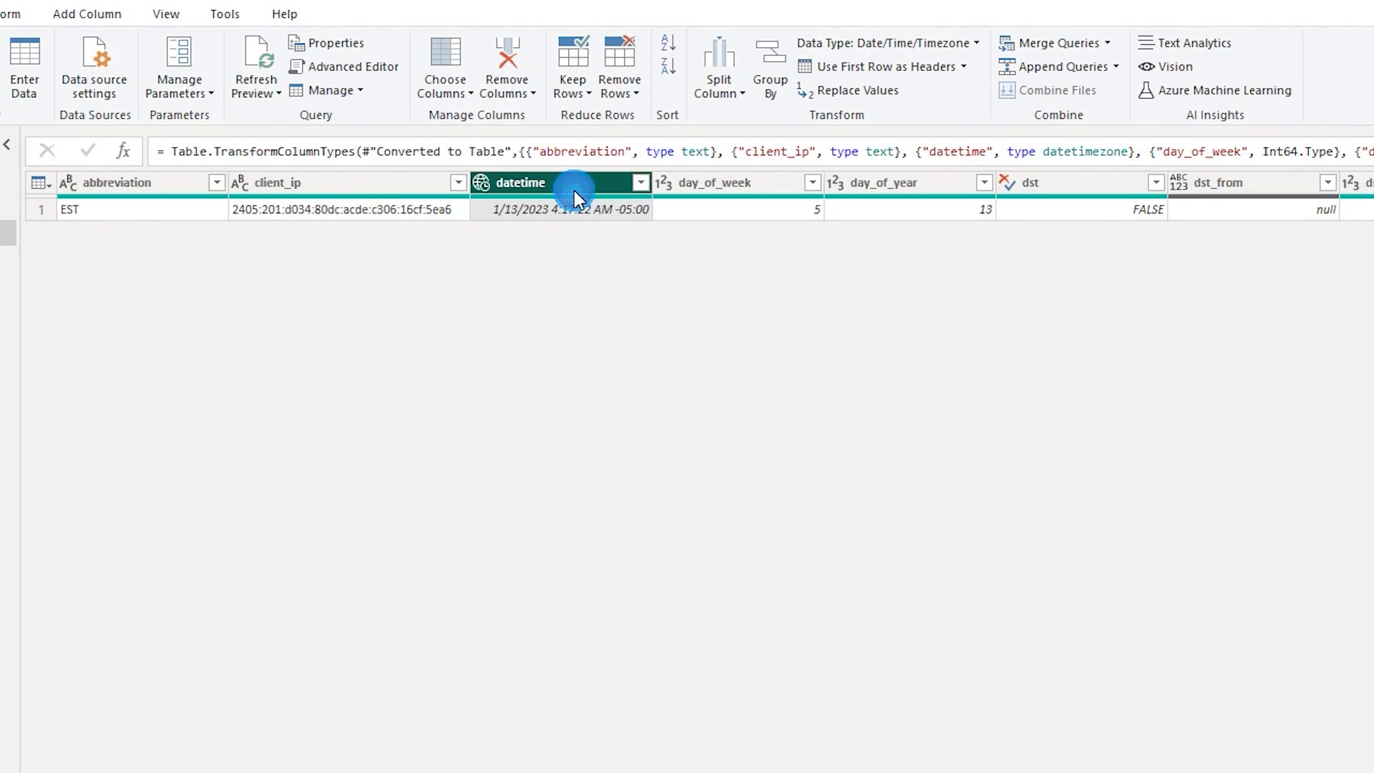
scroll(right, 3)
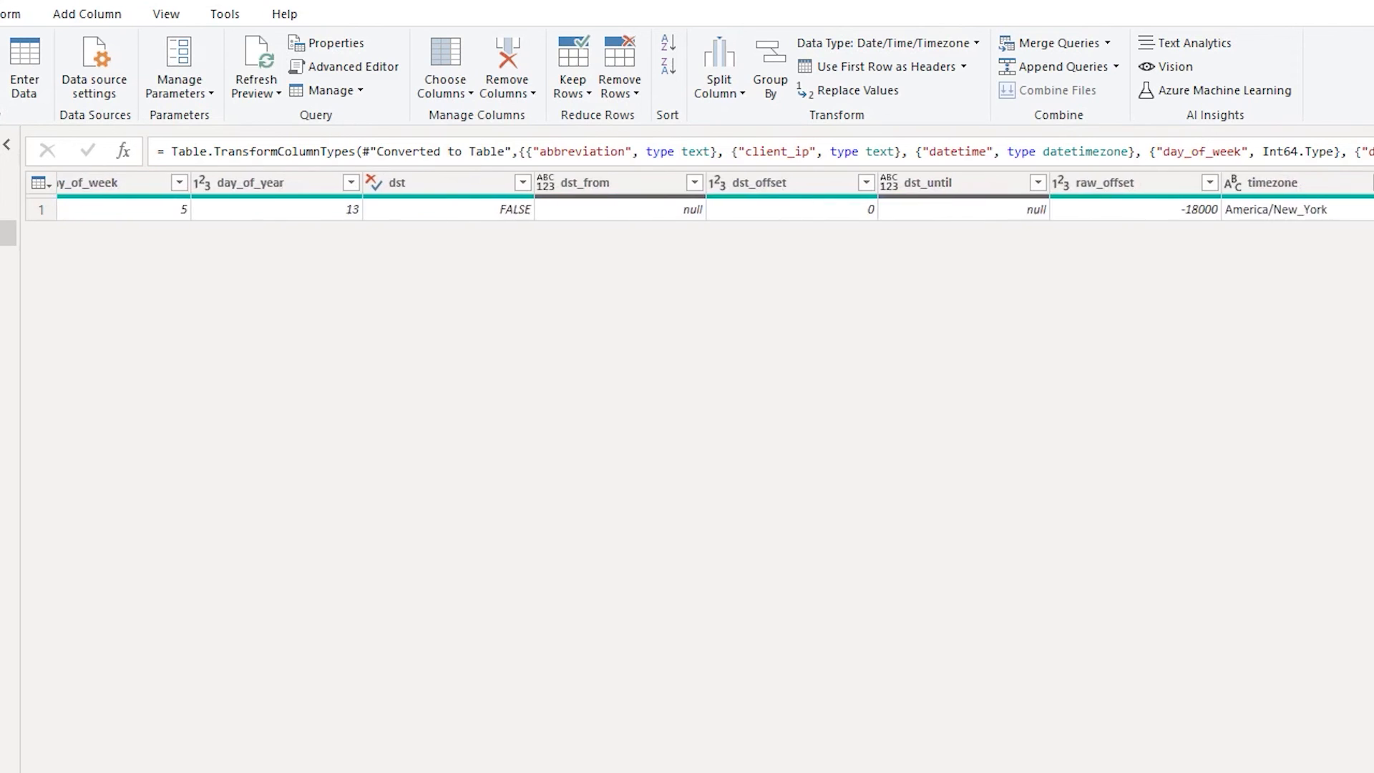
scroll(right, 3)
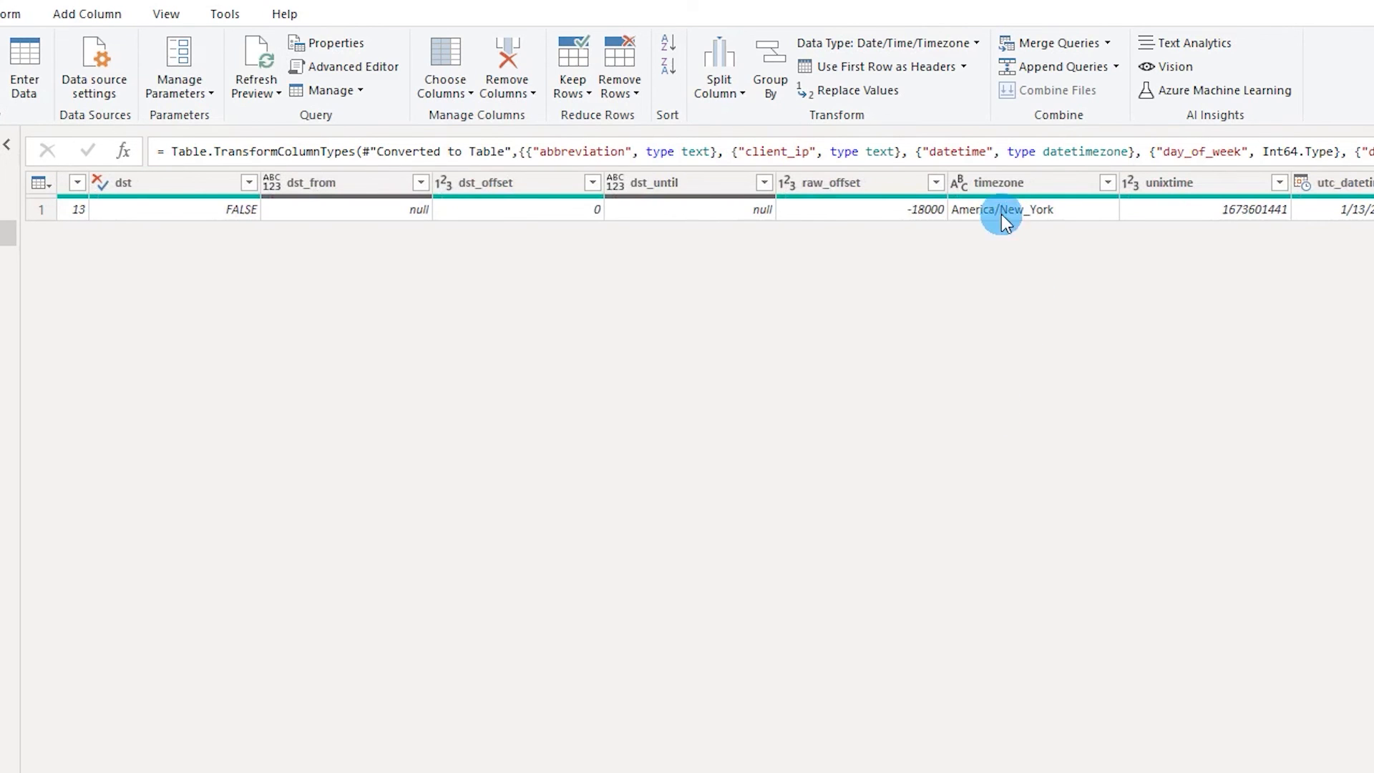
click(999, 182)
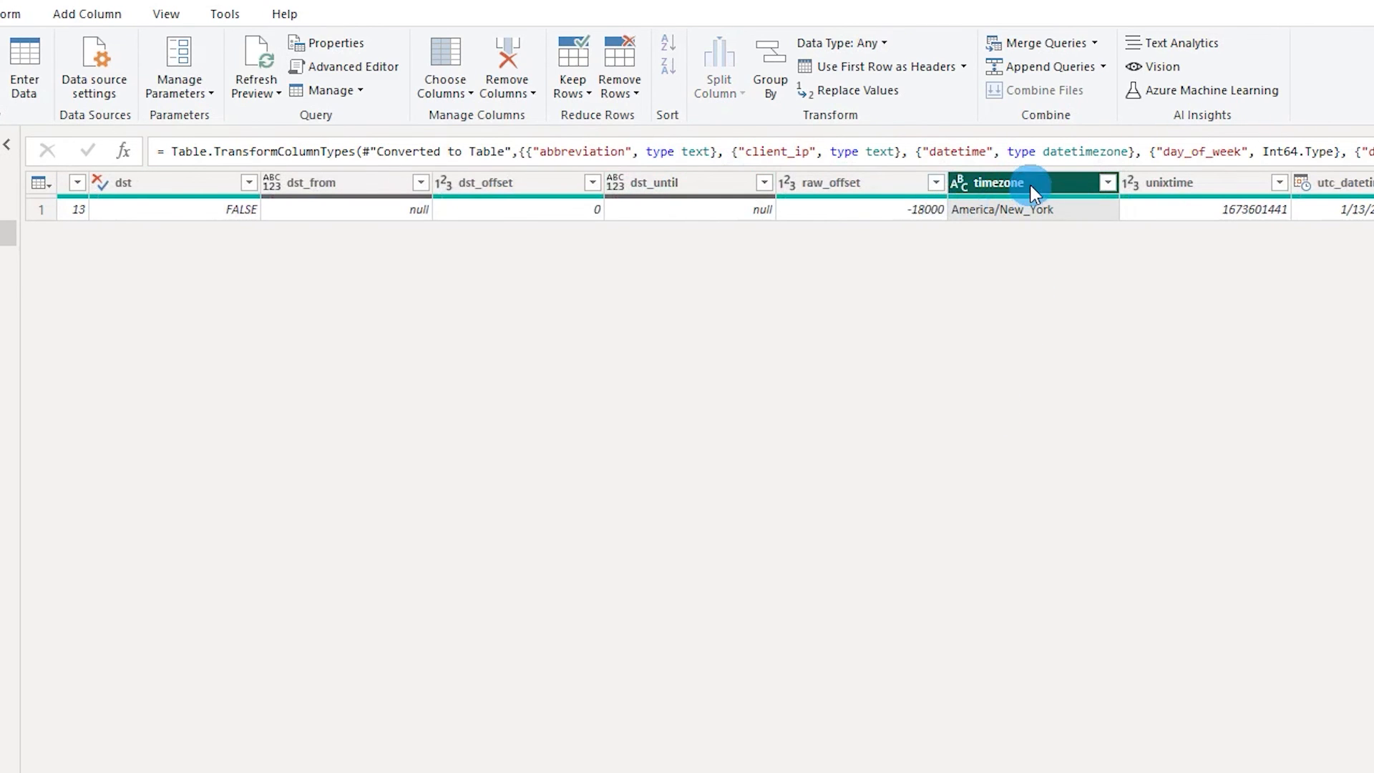
right_click(995, 182)
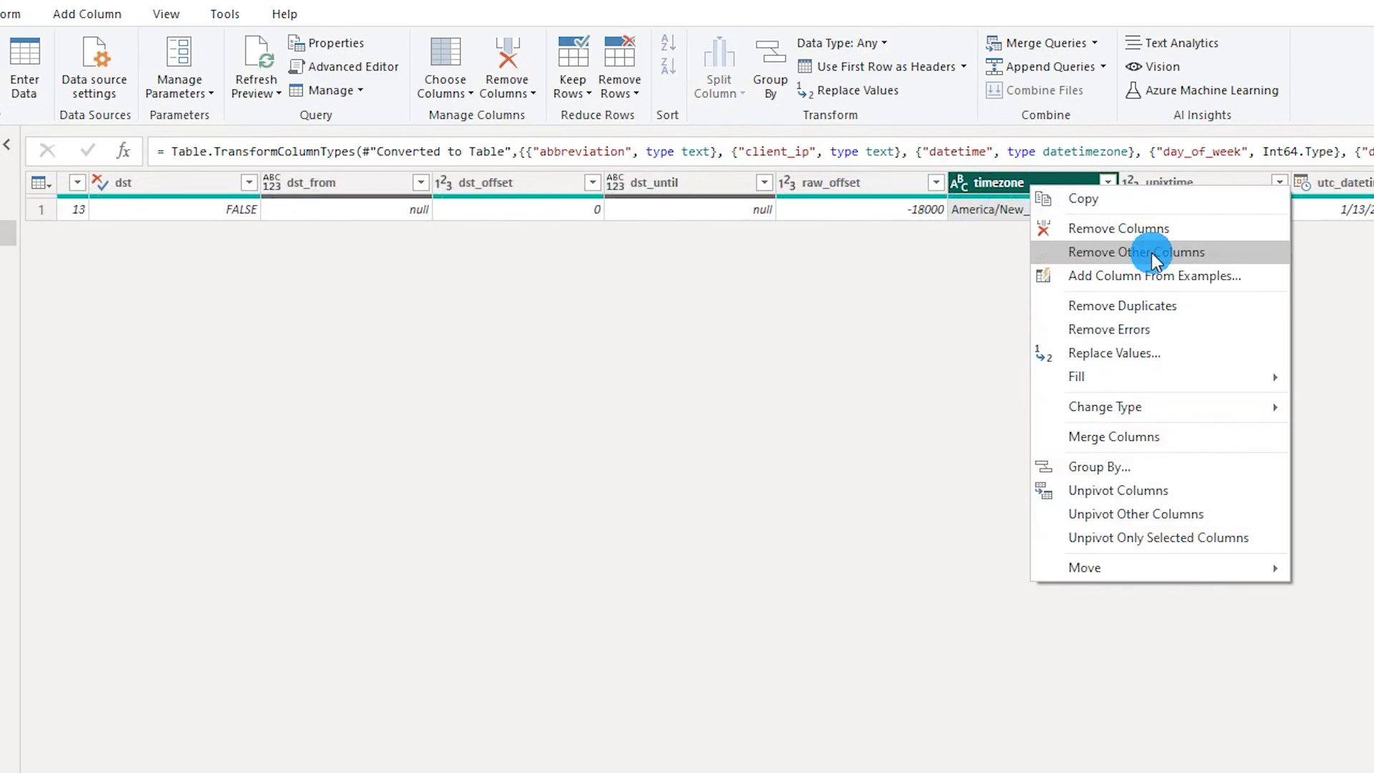
click(1136, 253)
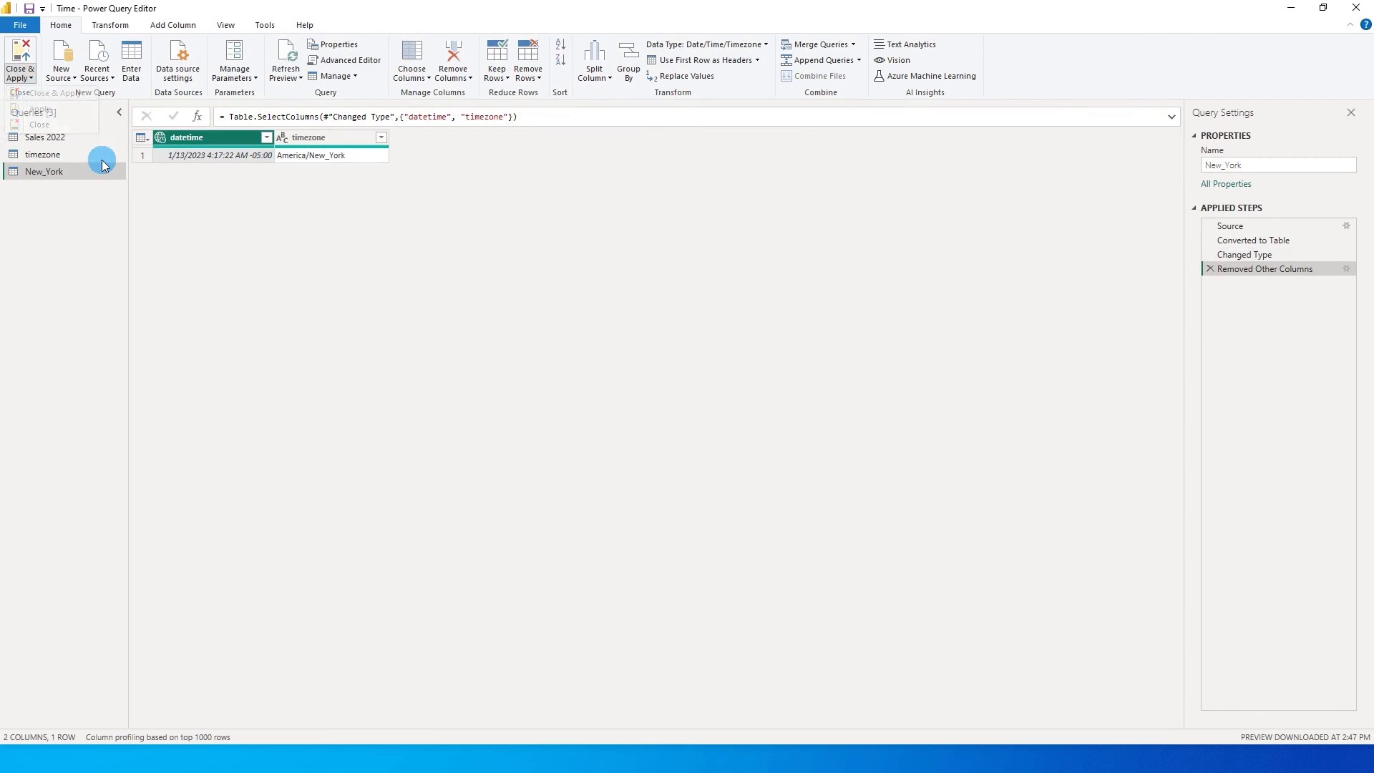
Apply the query changes and show New_York datetime on the copied card as New York Time
click(19, 59)
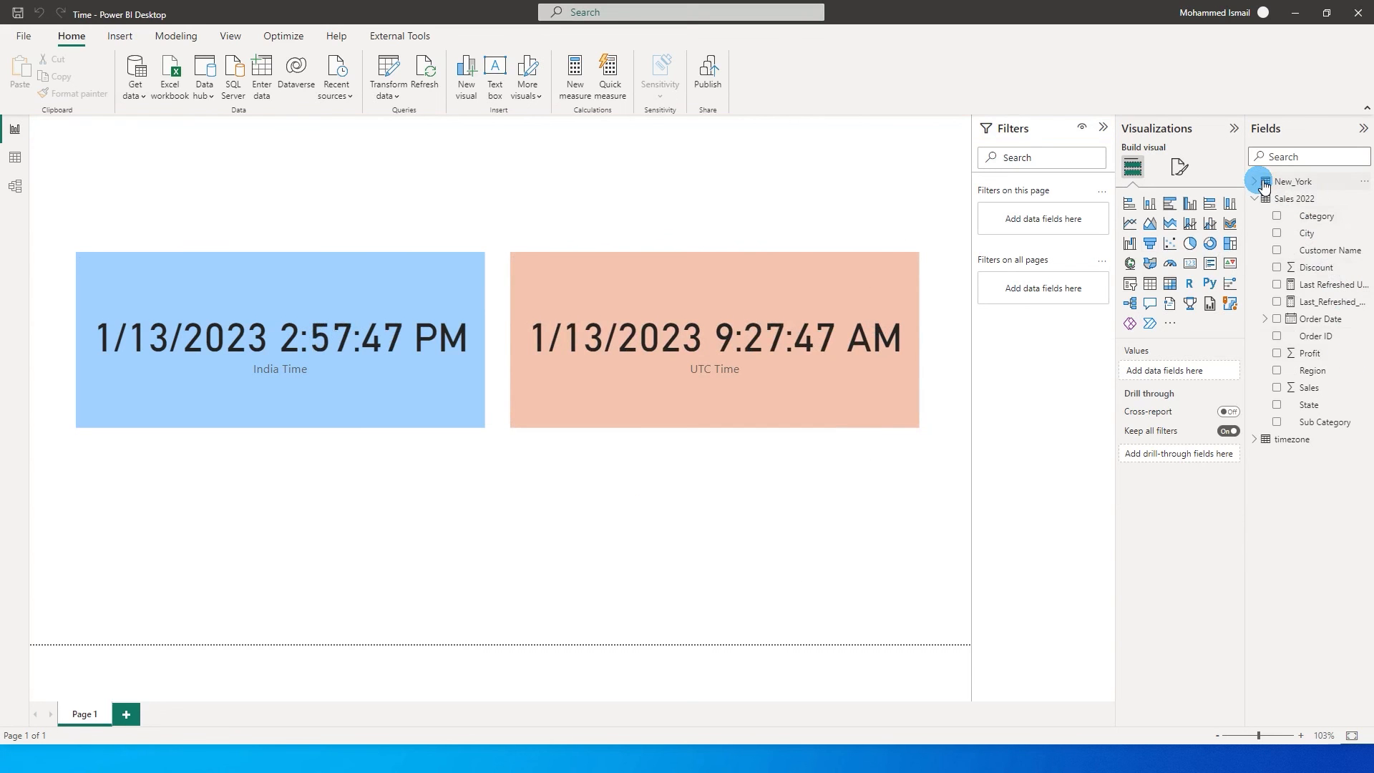
click(1254, 183)
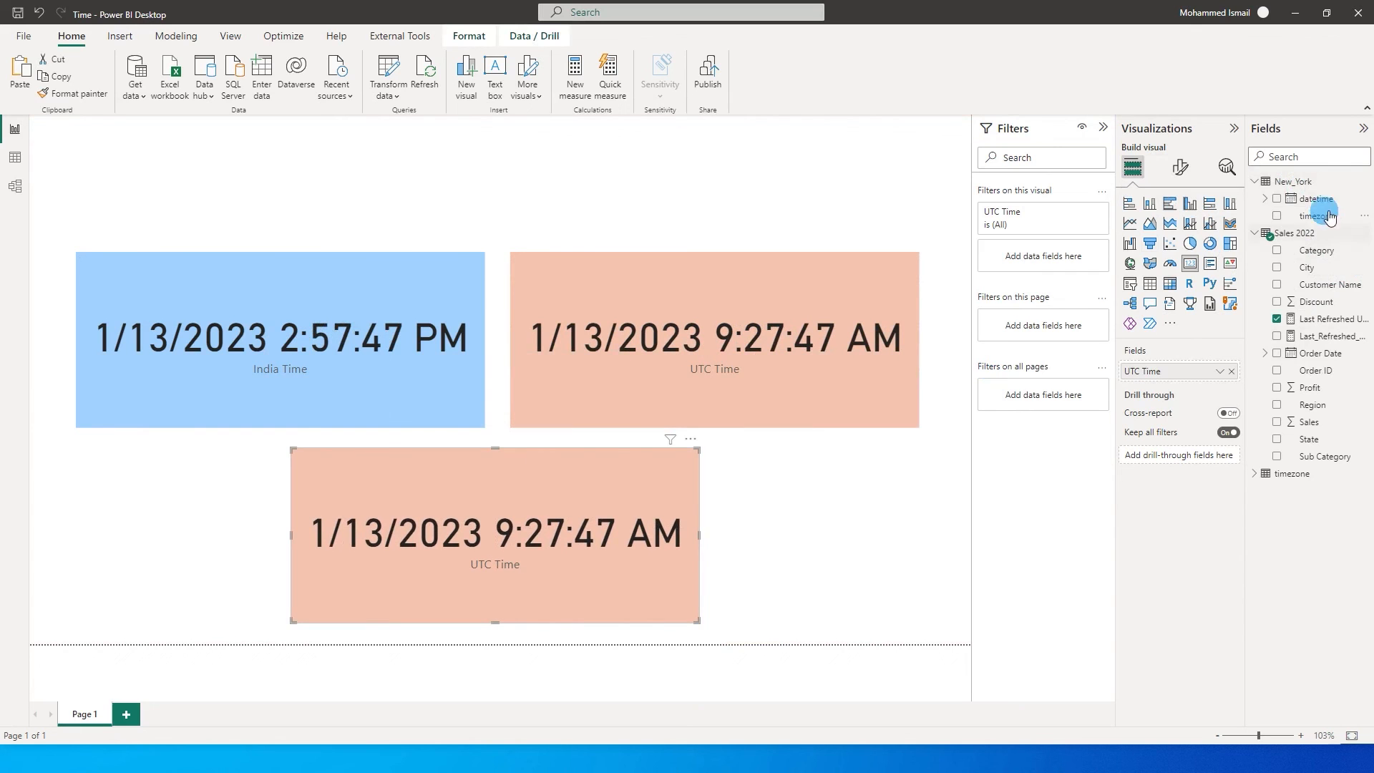
click(1277, 198)
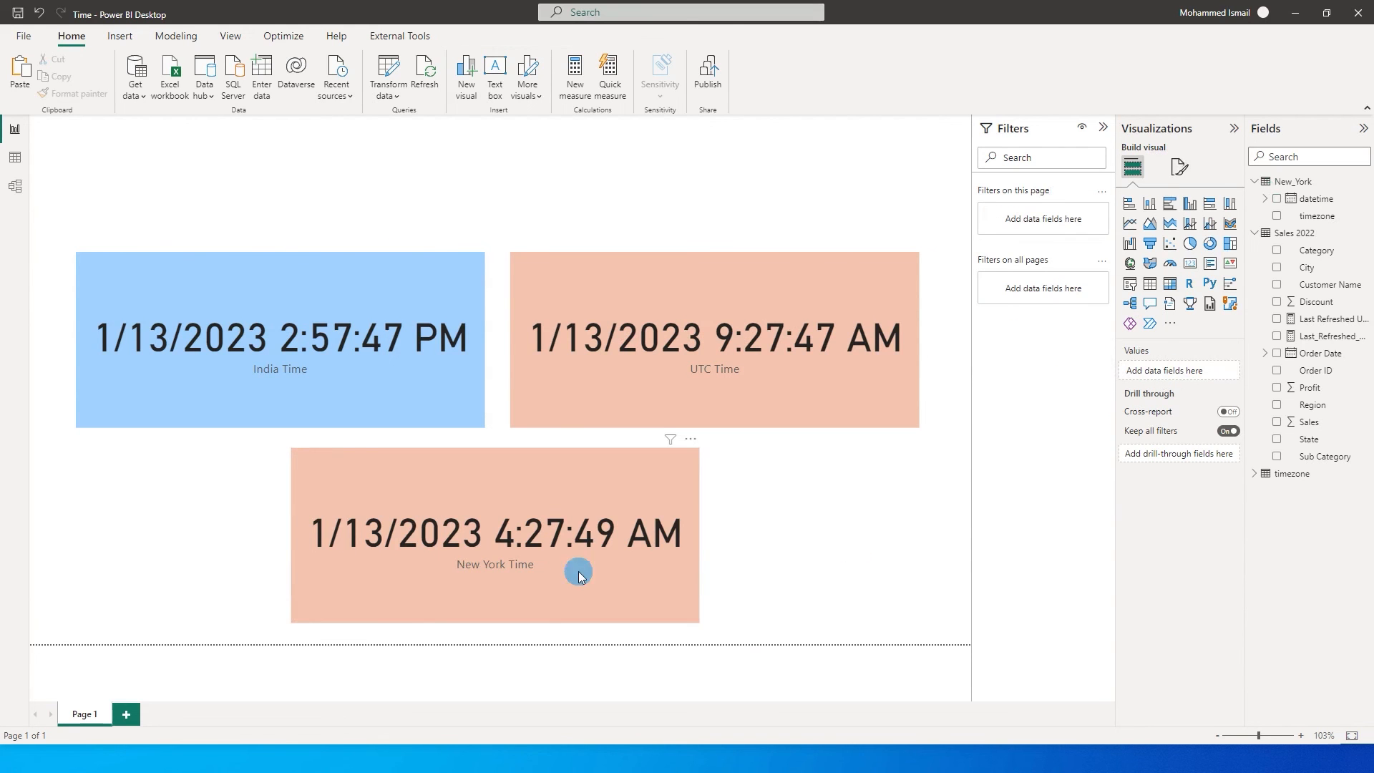
mouse_move(822, 393)
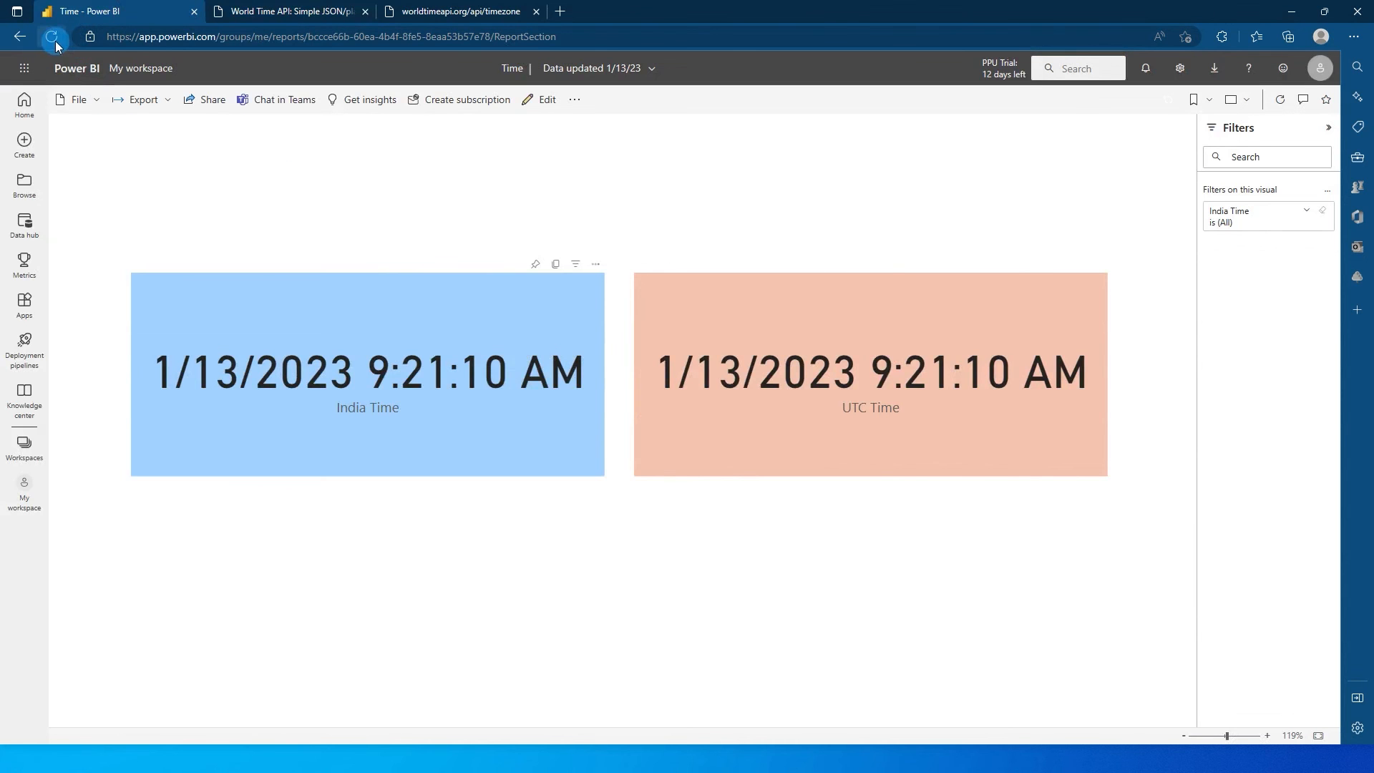
Refresh the published report so New York Time shows 4:27:49 AM
click(50, 36)
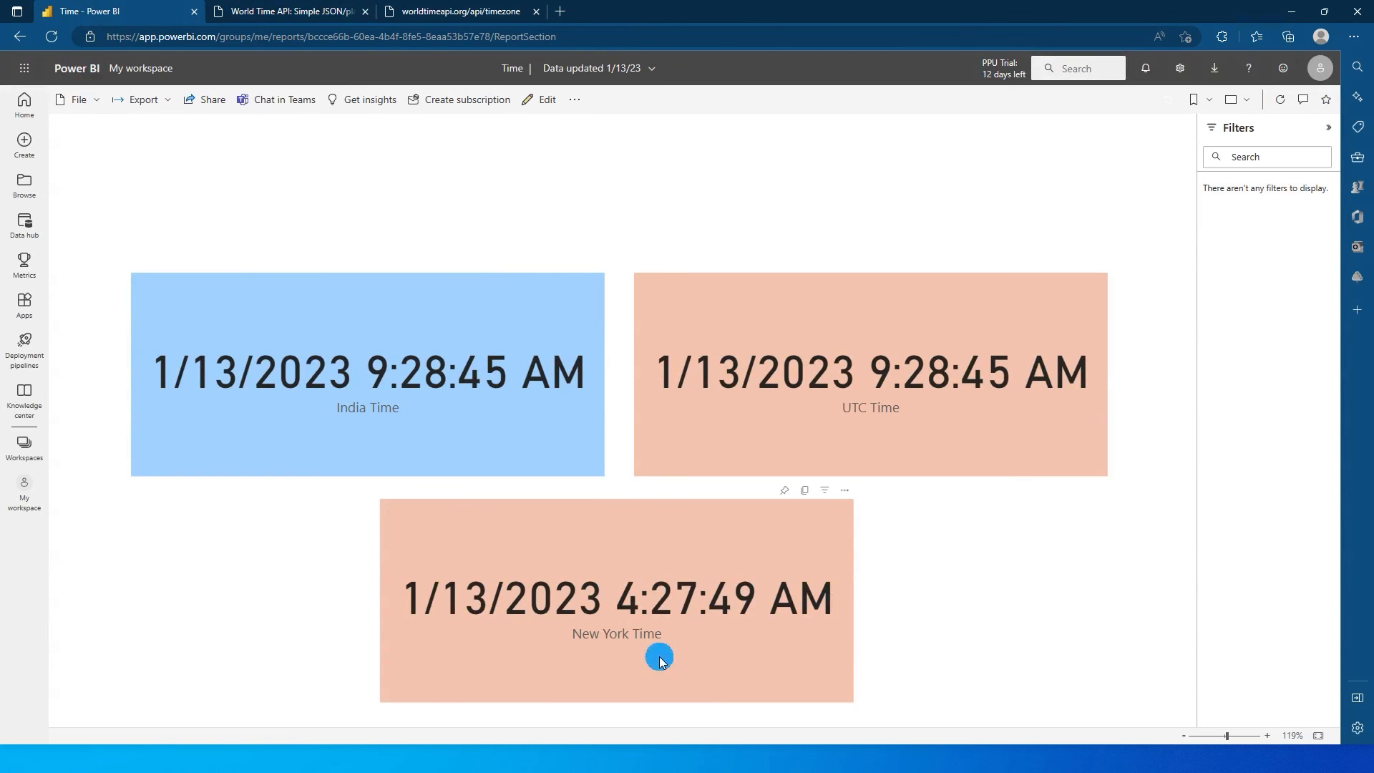
mouse_move(616, 612)
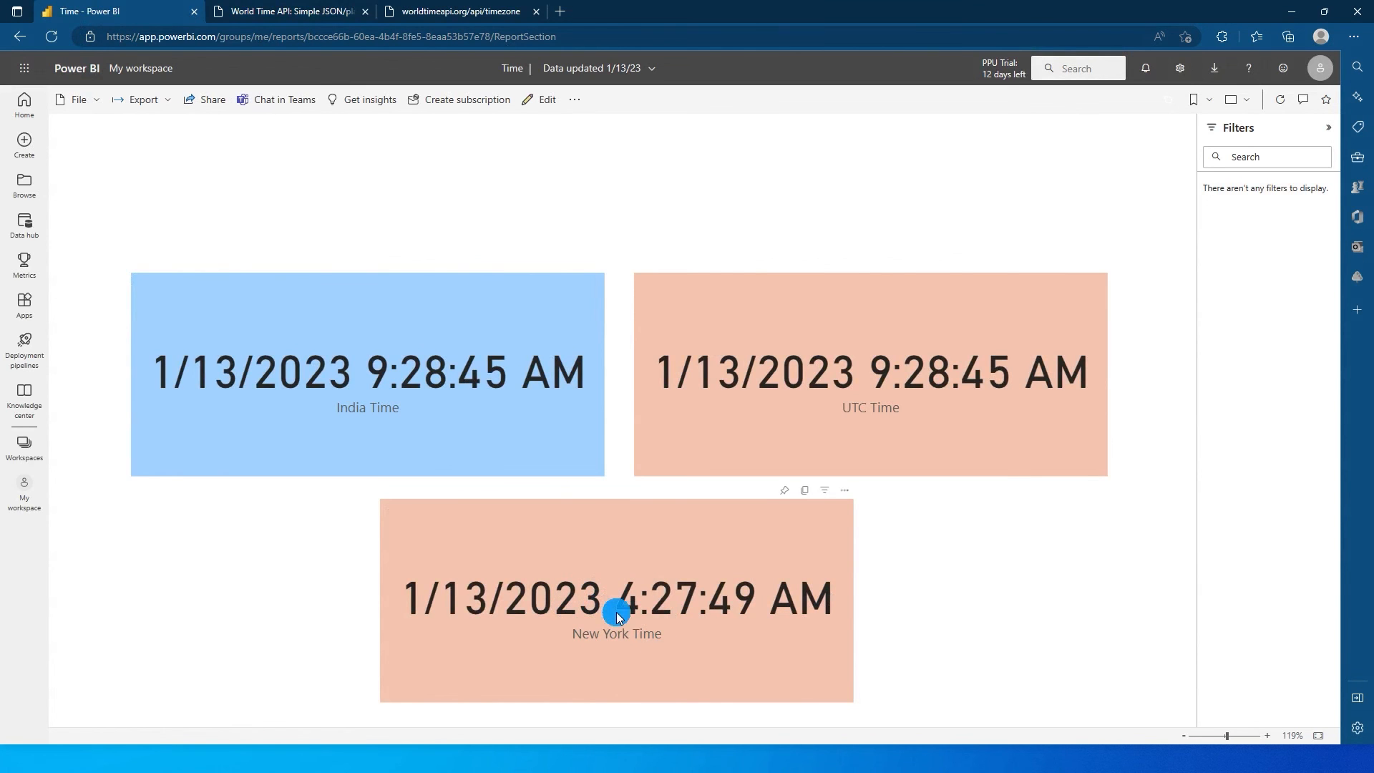
mouse_move(613, 624)
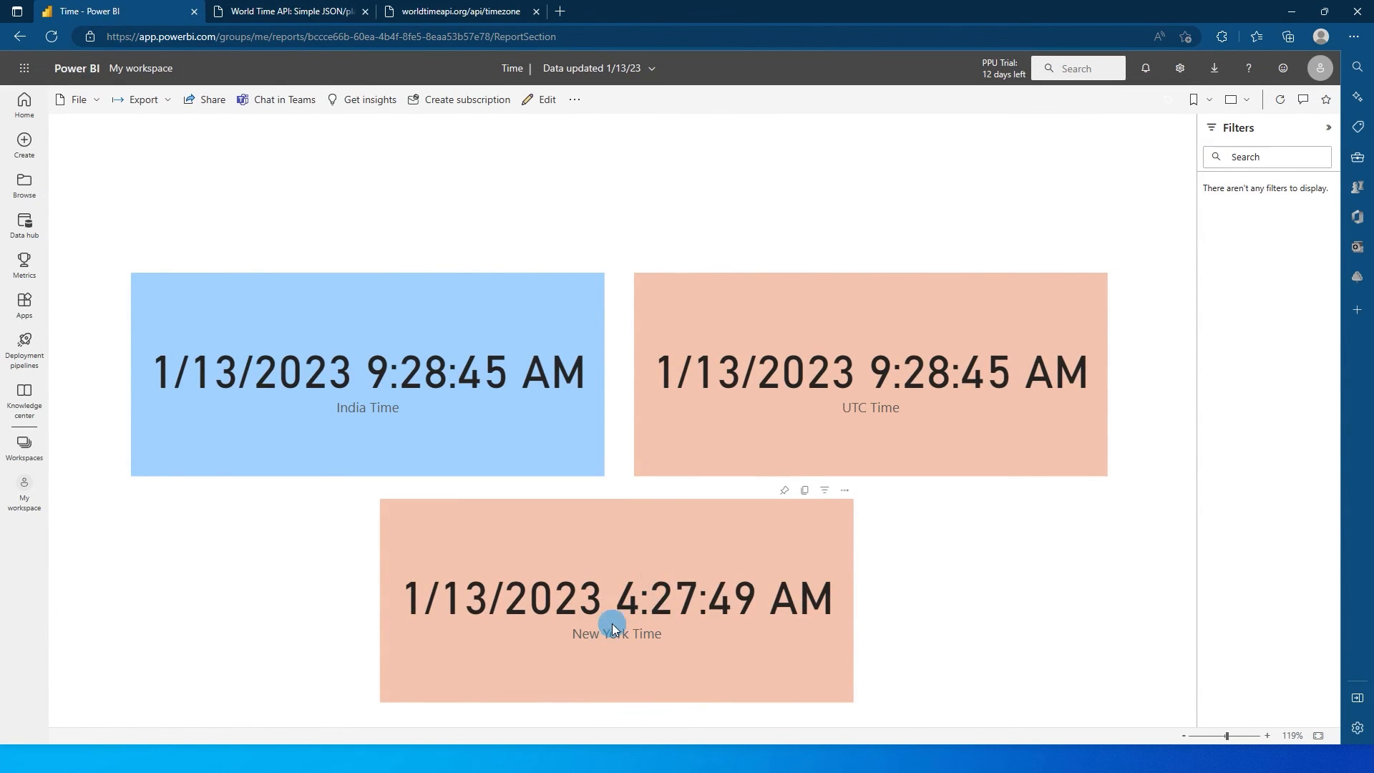
mouse_move(442, 425)
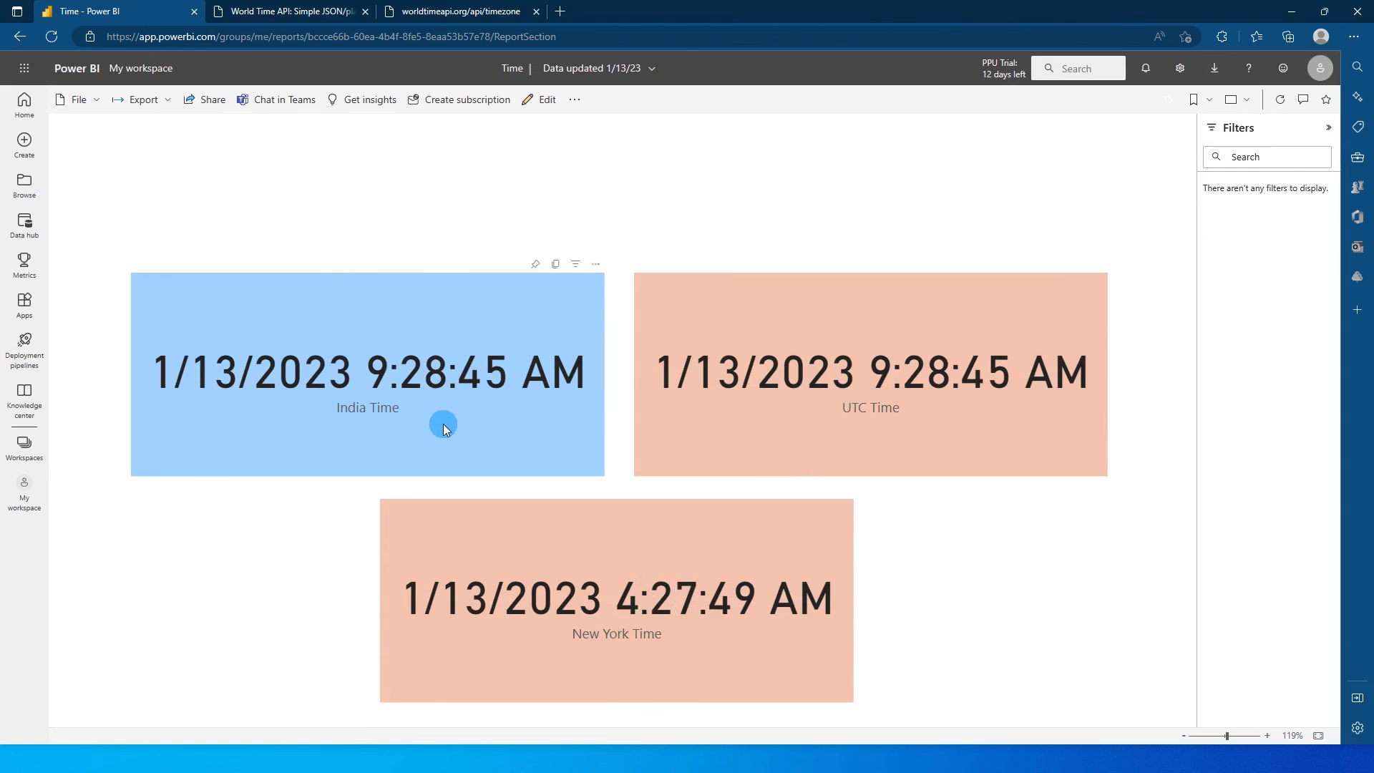